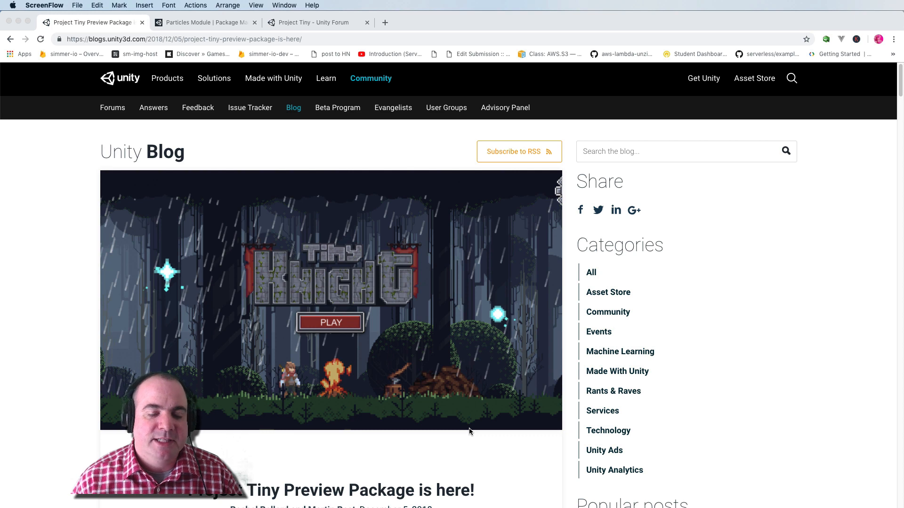
Scroll through the Project Tiny preview announcement down to 'Ready to get started?'
{"action": "scroll", "scroll_direction": "down", "scroll_amount": 3}
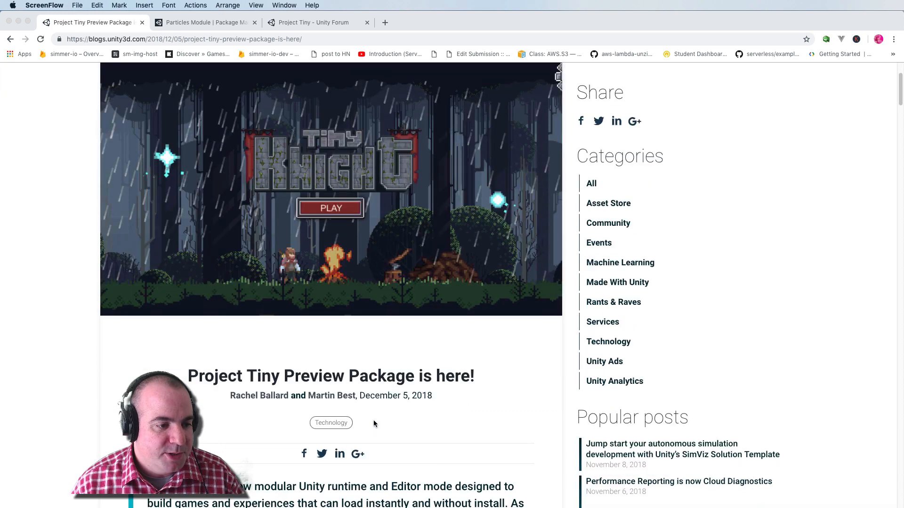
{"action": "scroll", "scroll_direction": "up", "scroll_amount": 3}
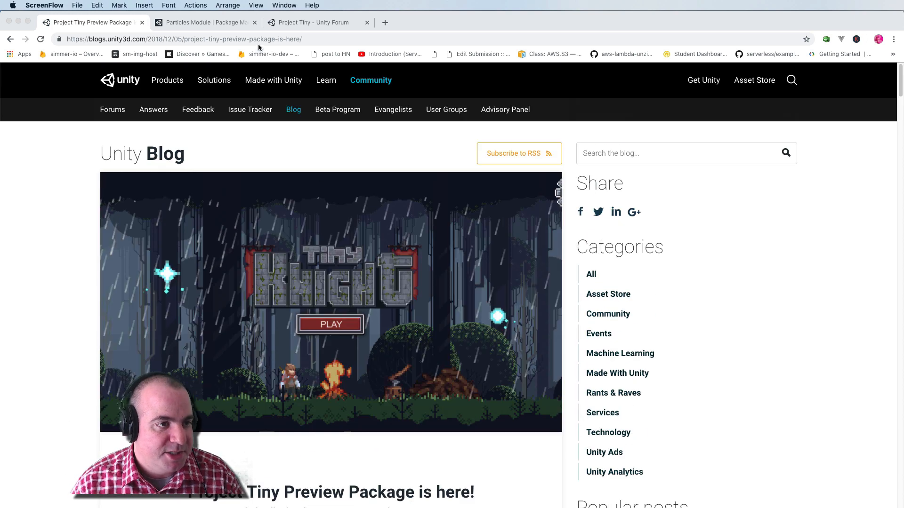
{"action": "scroll", "scroll_direction": "down", "scroll_amount": 3}
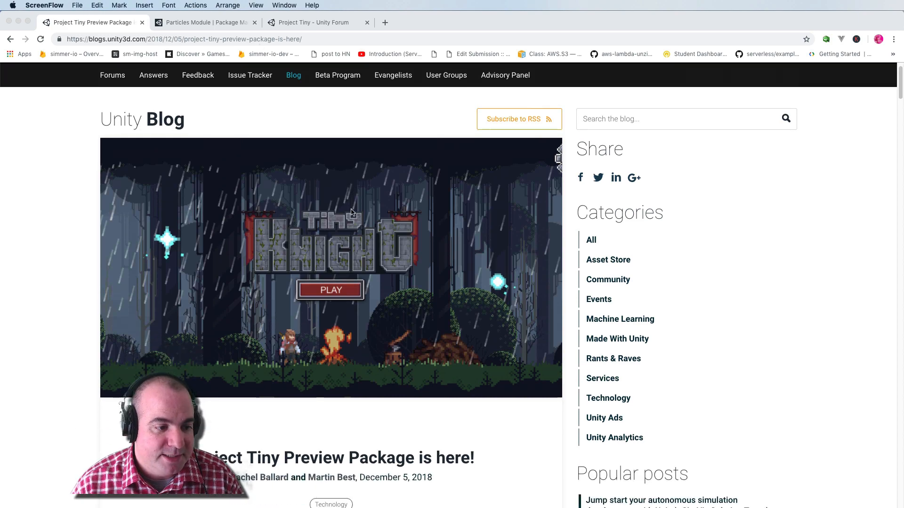
{"action": "scroll", "scroll_direction": "down", "scroll_amount": 3}
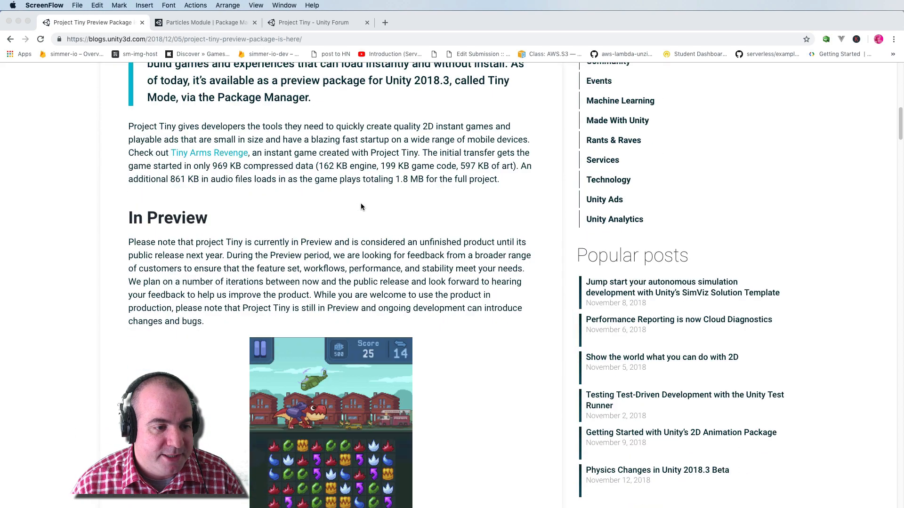
{"action": "scroll", "scroll_direction": "down", "scroll_amount": 3}
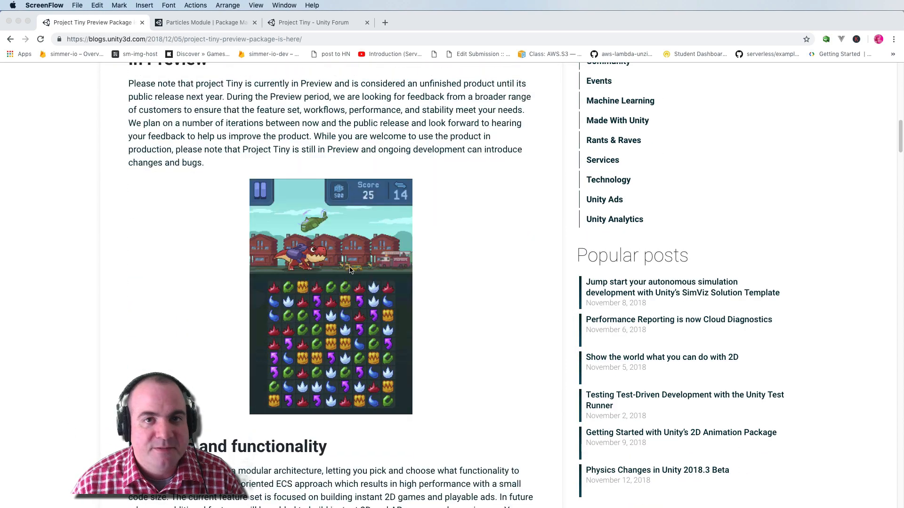
{"action": "scroll", "scroll_direction": "down", "scroll_amount": 3}
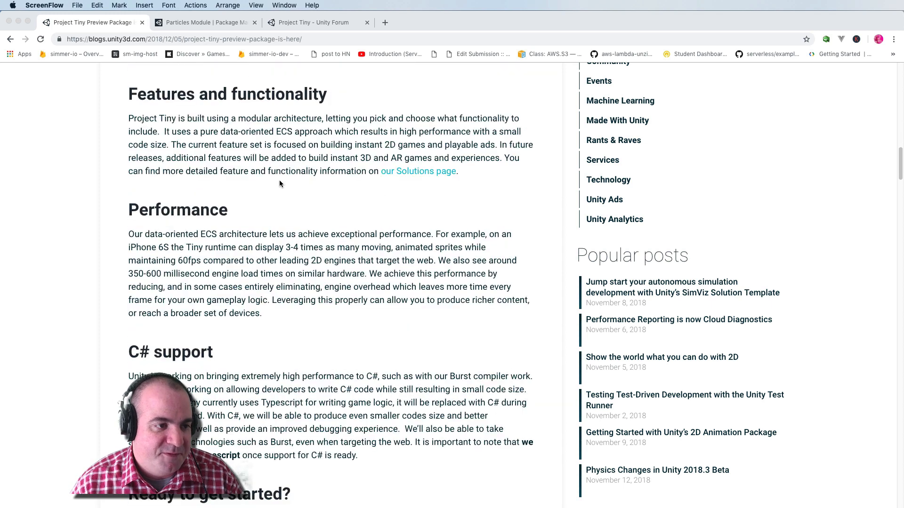
{"action": "scroll", "scroll_direction": "down", "scroll_amount": 3}
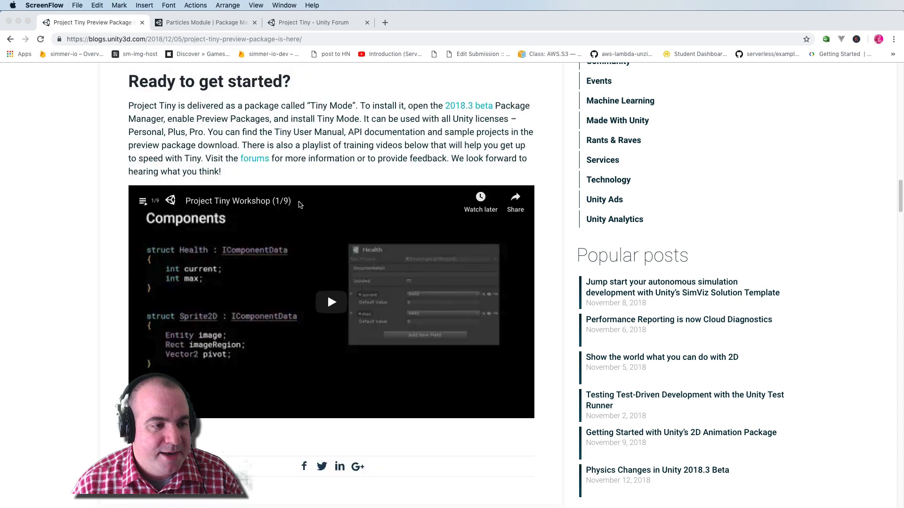
{"action": "mouse_move", "coordinate": [330, 215]}
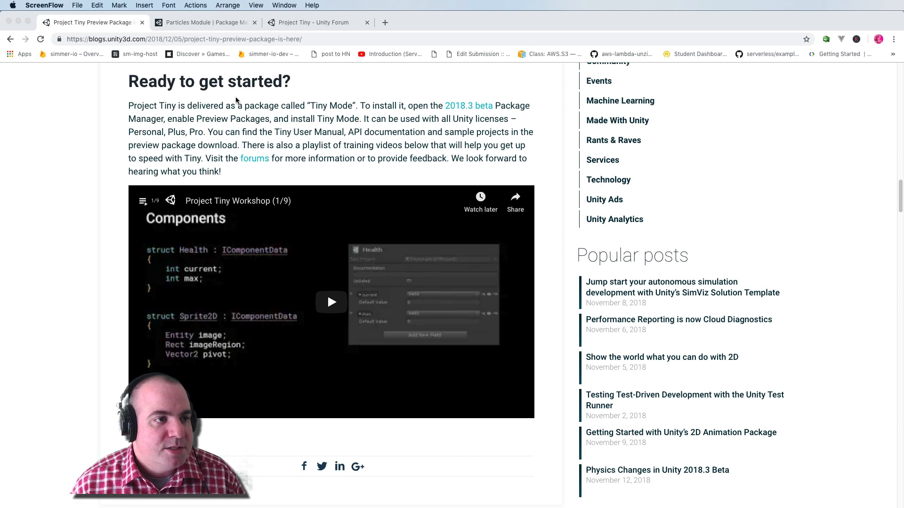
Go from the Particles Module tab to the Tiny Mode manual home and its Getting Started section
{"action": "left_click", "coordinate": [204, 23]}
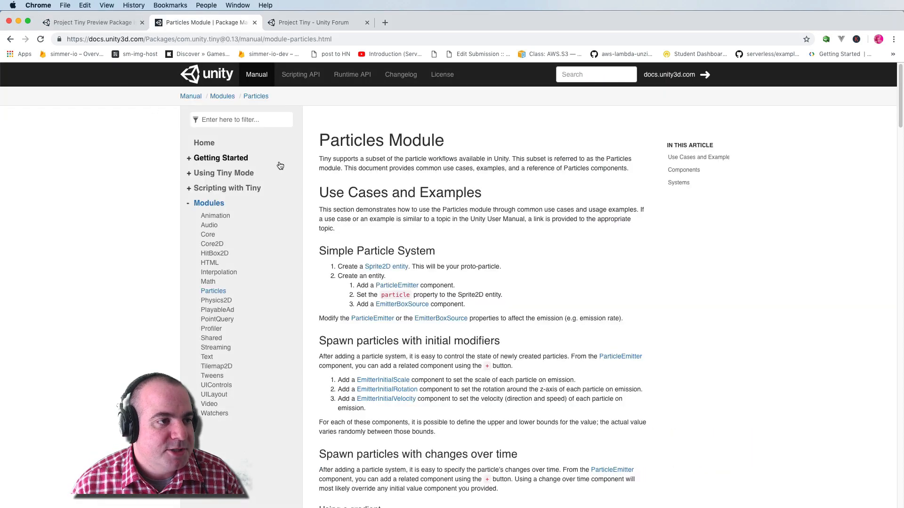
{"action": "left_click", "coordinate": [205, 142]}
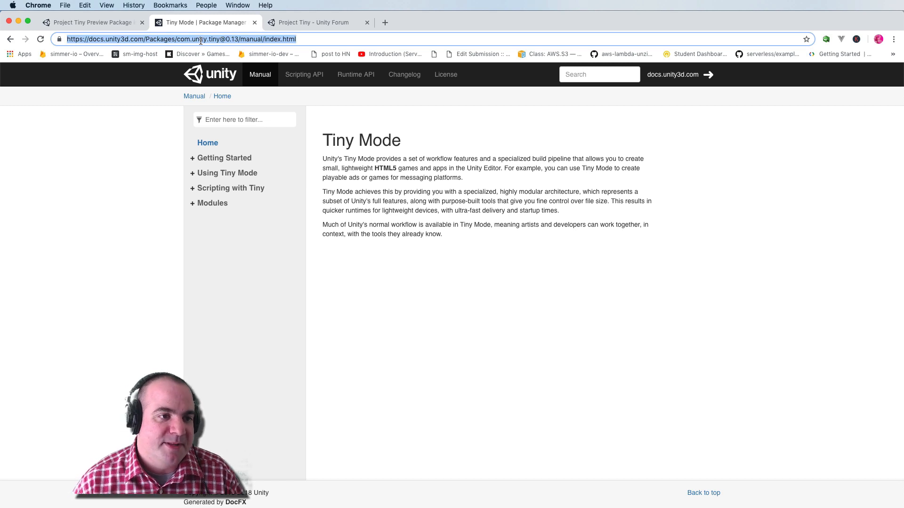
{"action": "mouse_move", "coordinate": [292, 209]}
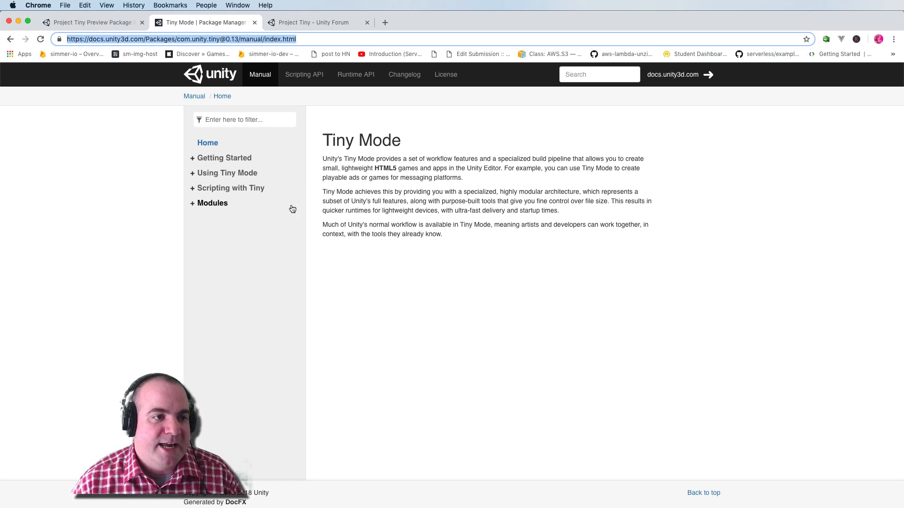
{"action": "mouse_move", "coordinate": [269, 157]}
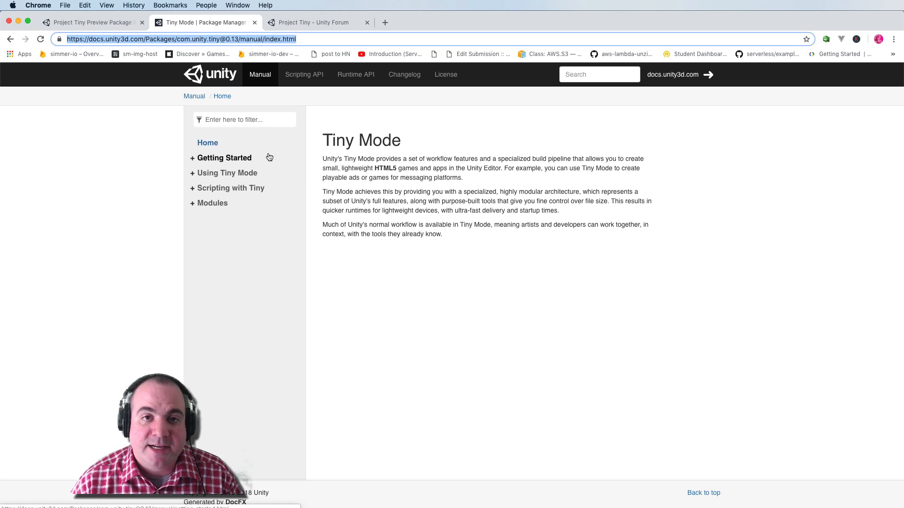
{"action": "left_click", "coordinate": [224, 157]}
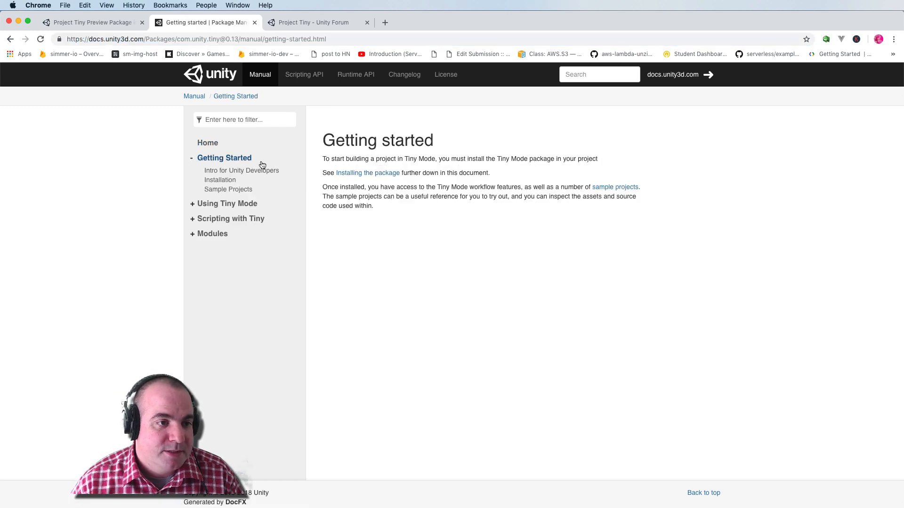
Read the Intro for Unity Developers, then the Modules overview and Core Module pages
{"action": "left_click", "coordinate": [242, 170]}
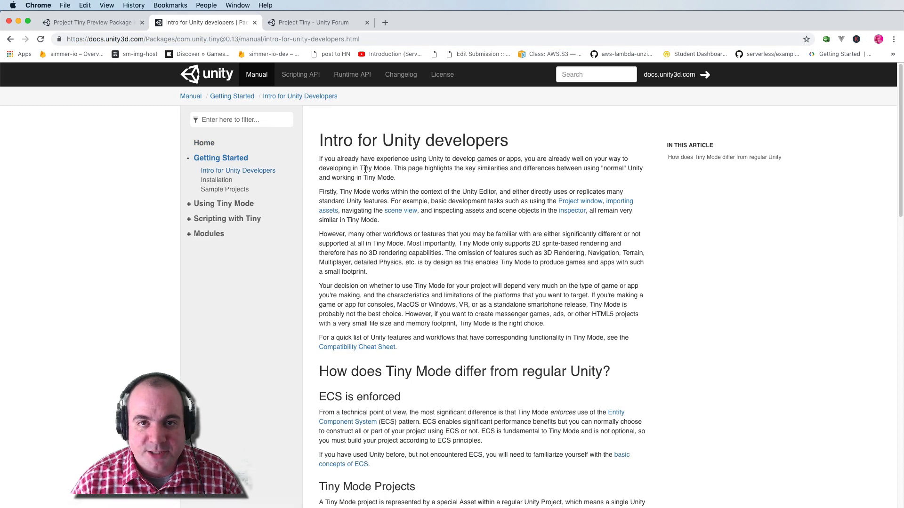
{"action": "left_click", "coordinate": [209, 234]}
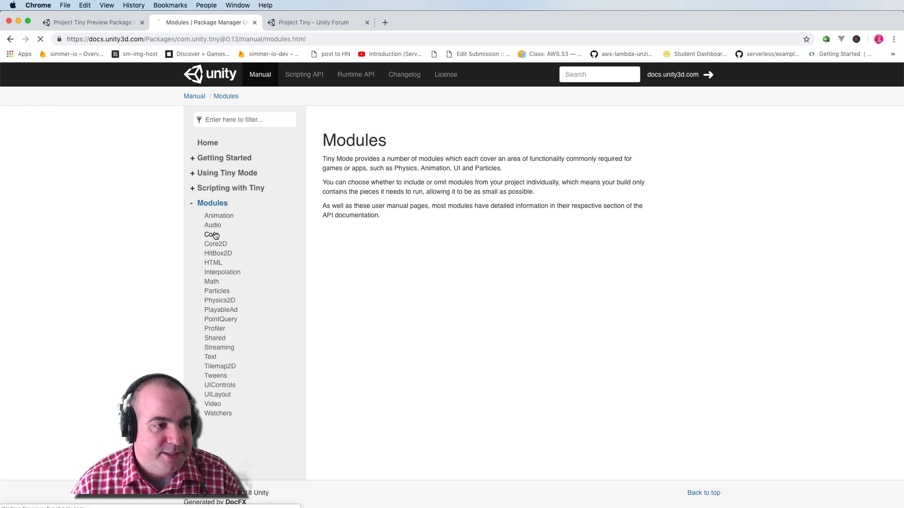
{"action": "left_click", "coordinate": [211, 235]}
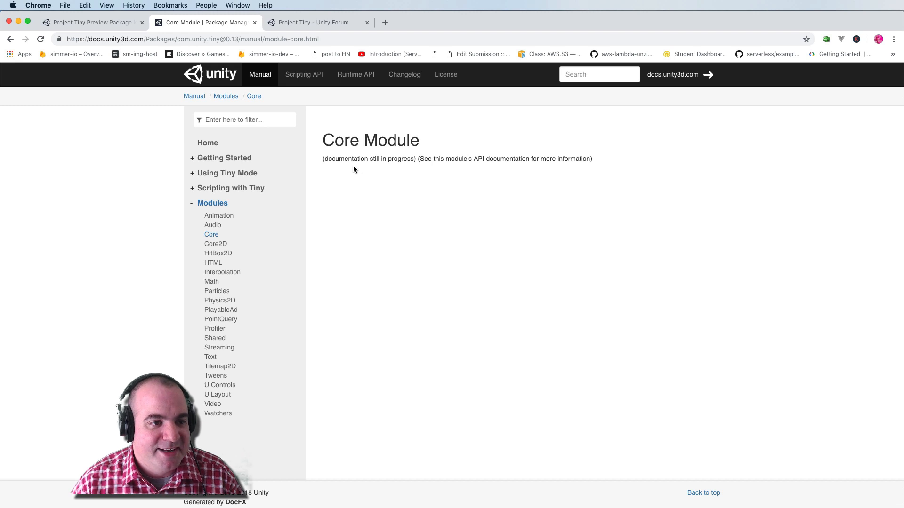
{"action": "mouse_move", "coordinate": [409, 157]}
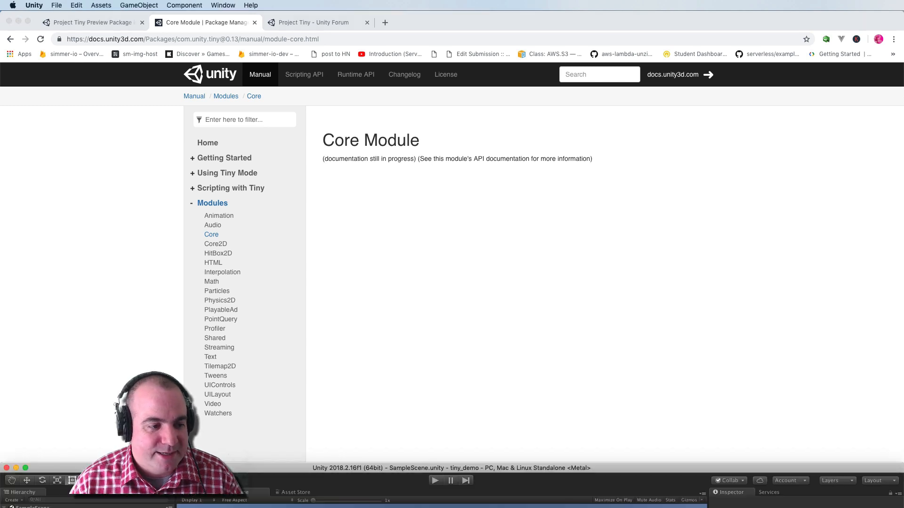
Bring Chrome forward and show the Project Tiny forum thread list
{"action": "left_click", "coordinate": [397, 278]}
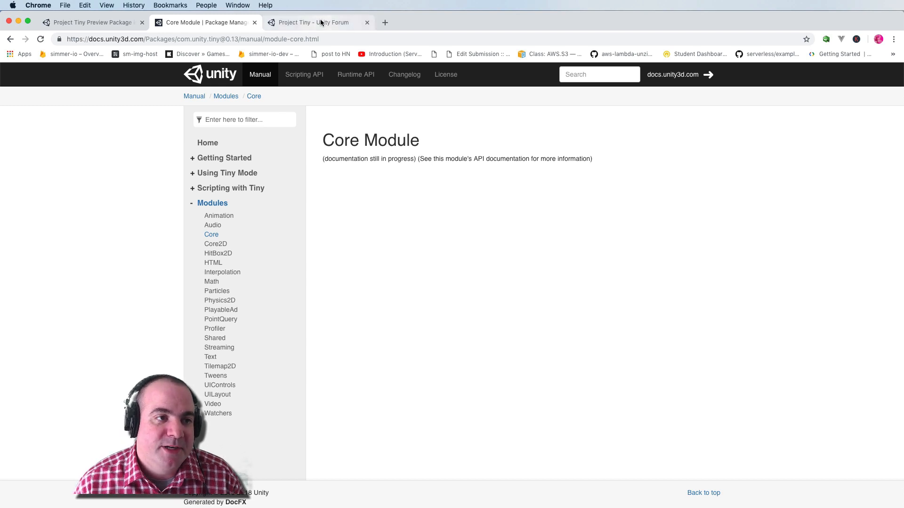
{"action": "left_click", "coordinate": [318, 22]}
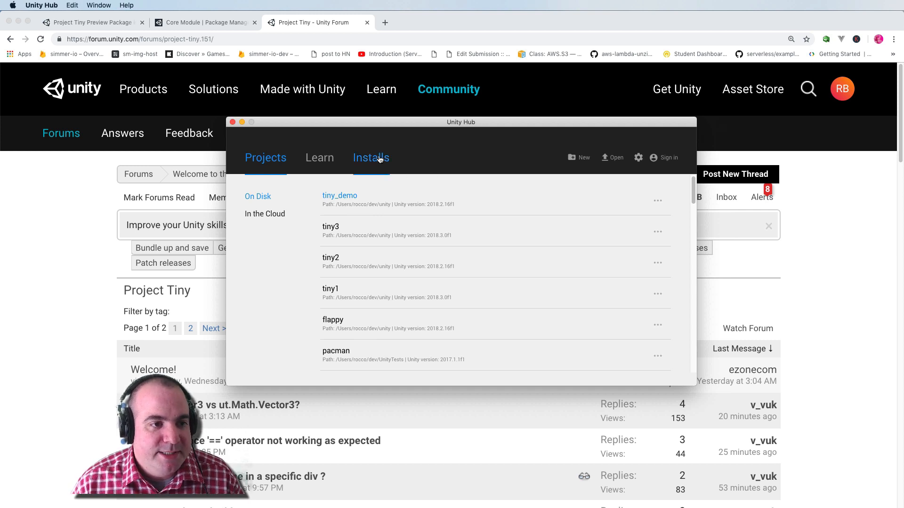
{"action": "left_click", "coordinate": [370, 158]}
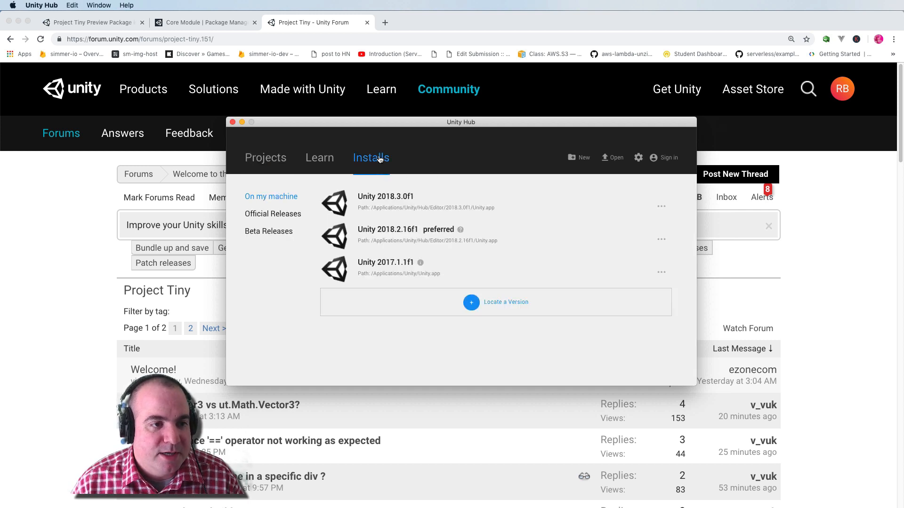
{"action": "mouse_move", "coordinate": [384, 212]}
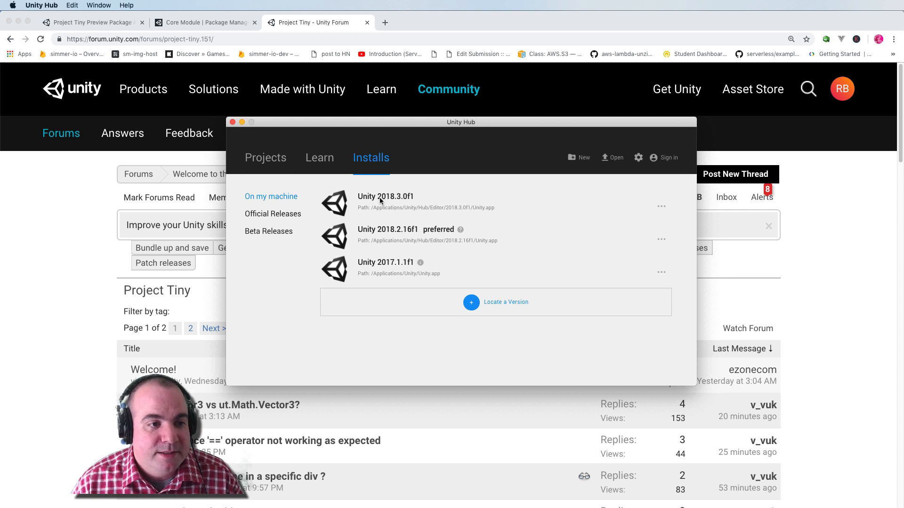
{"action": "mouse_move", "coordinate": [411, 202]}
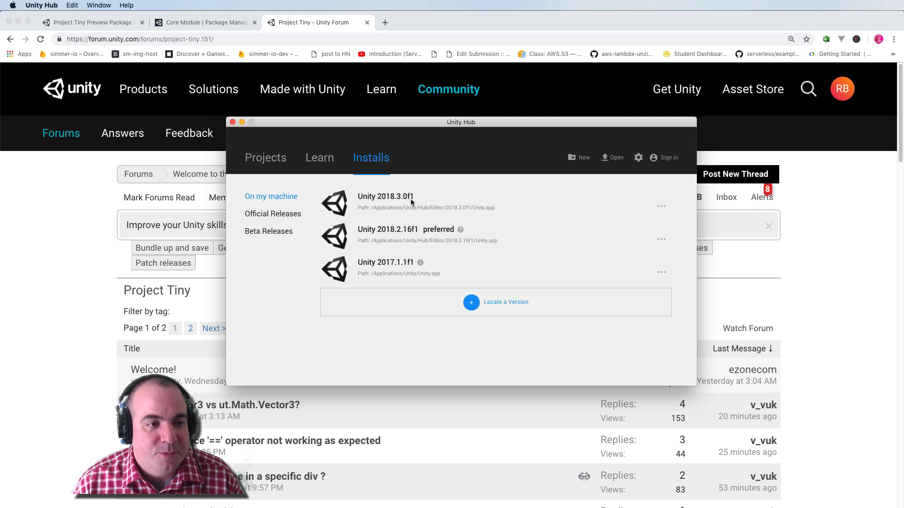
{"action": "mouse_move", "coordinate": [321, 190]}
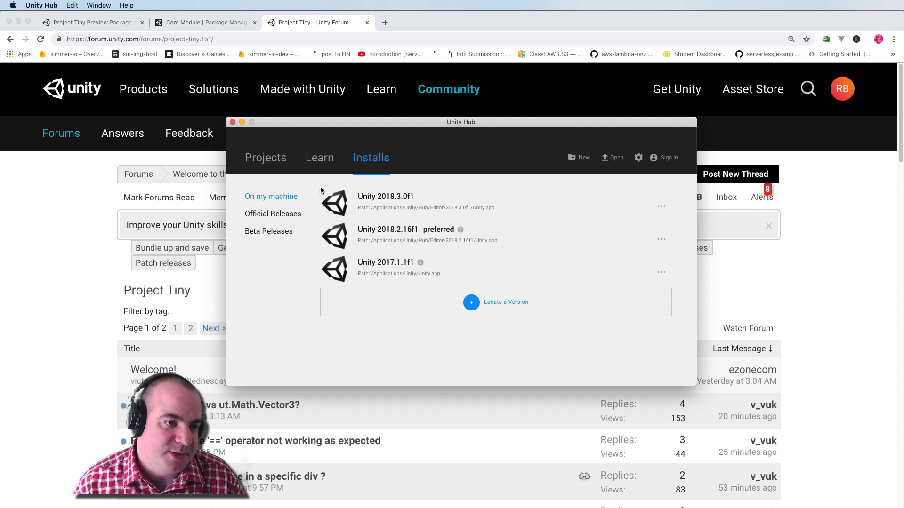
{"action": "mouse_move", "coordinate": [371, 209]}
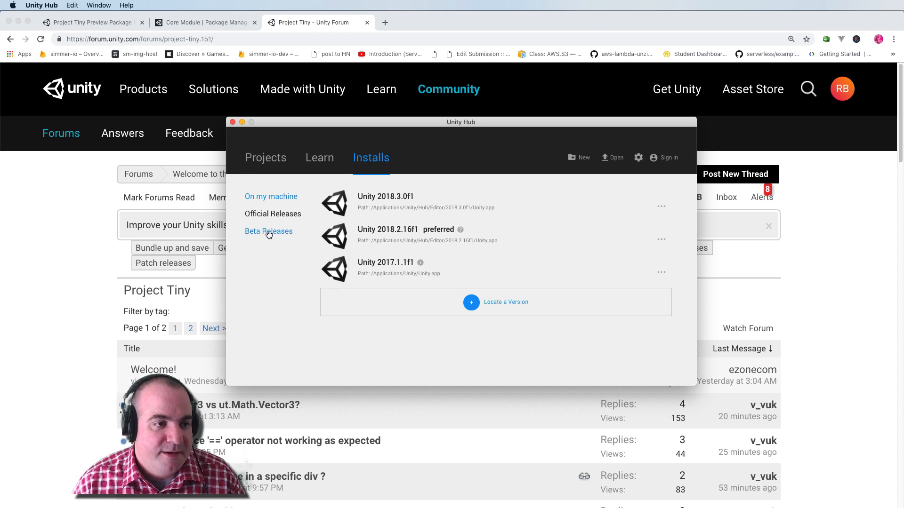
{"action": "left_click", "coordinate": [268, 232]}
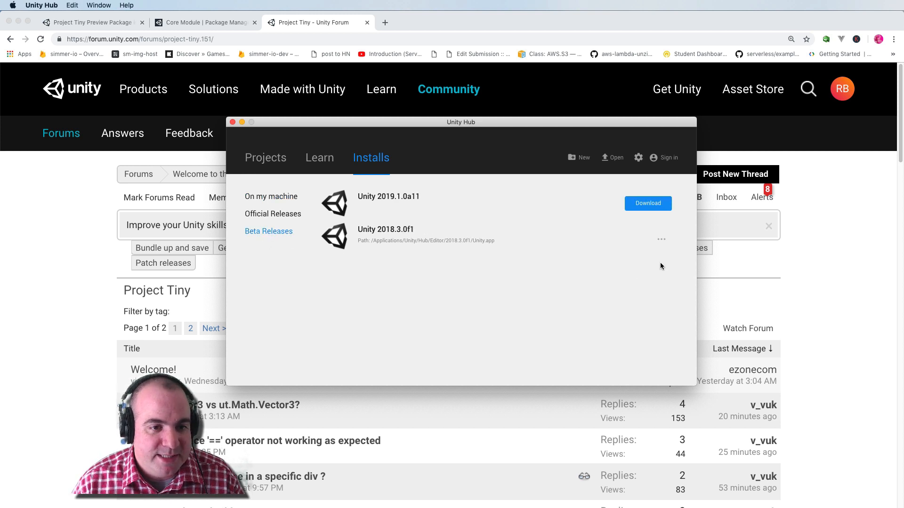
{"action": "mouse_move", "coordinate": [661, 240]}
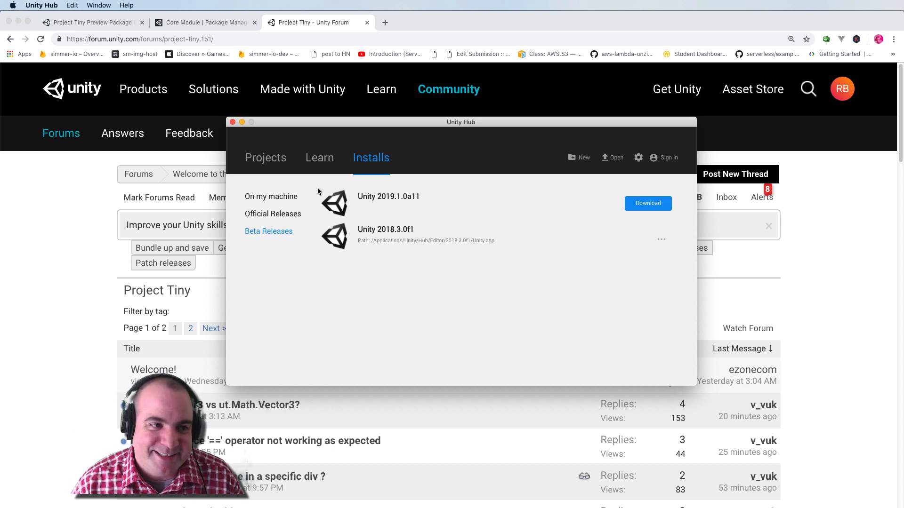
{"action": "left_click", "coordinate": [265, 158]}
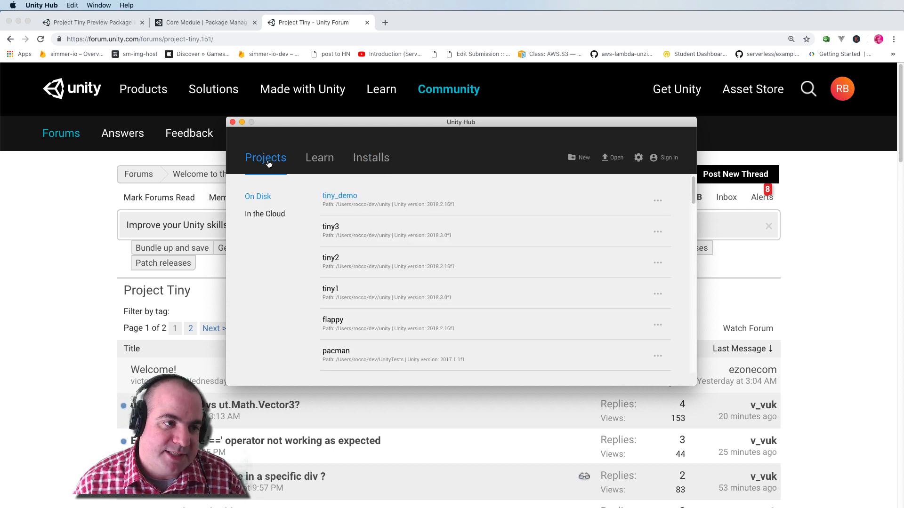
{"action": "mouse_move", "coordinate": [583, 157]}
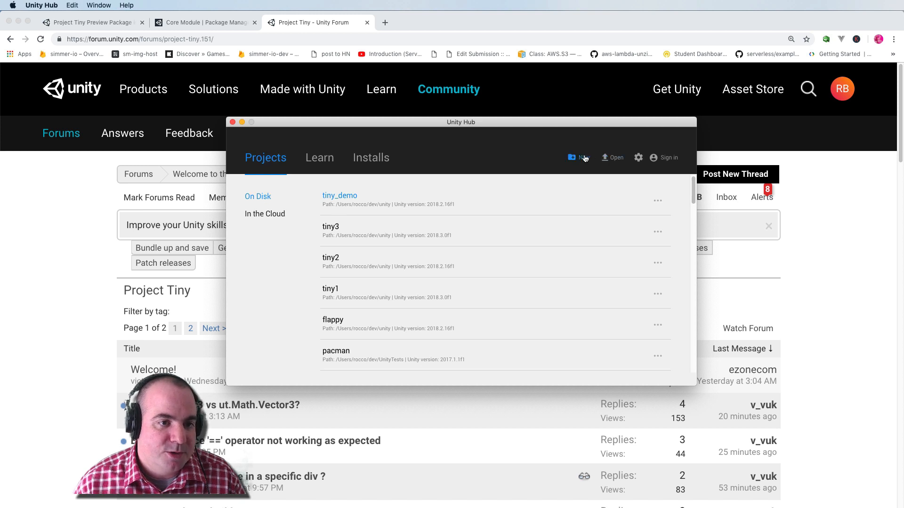
Create a new 3D Unity project named 'tiny' with version 2018.3.0f1
{"action": "left_click", "coordinate": [583, 157]}
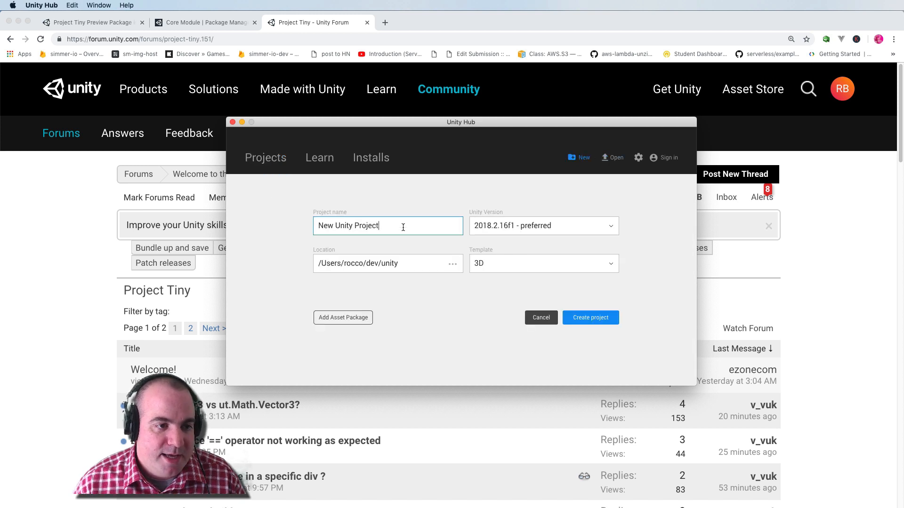
{"action": "type", "text": "tiny"}
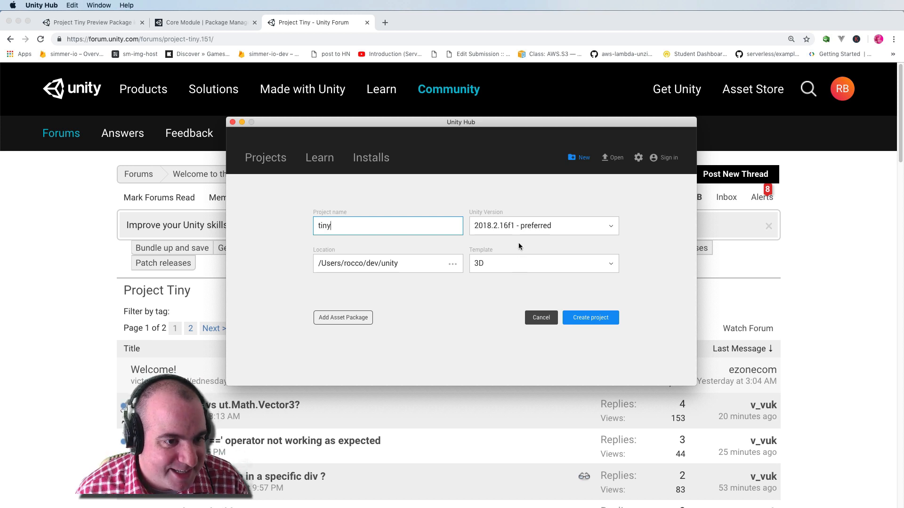
{"action": "mouse_move", "coordinate": [518, 225]}
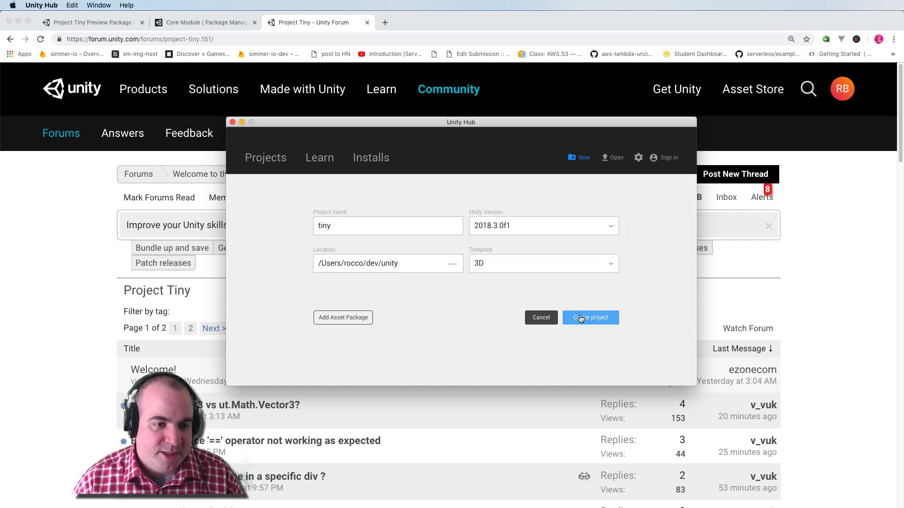
{"action": "mouse_move", "coordinate": [535, 292]}
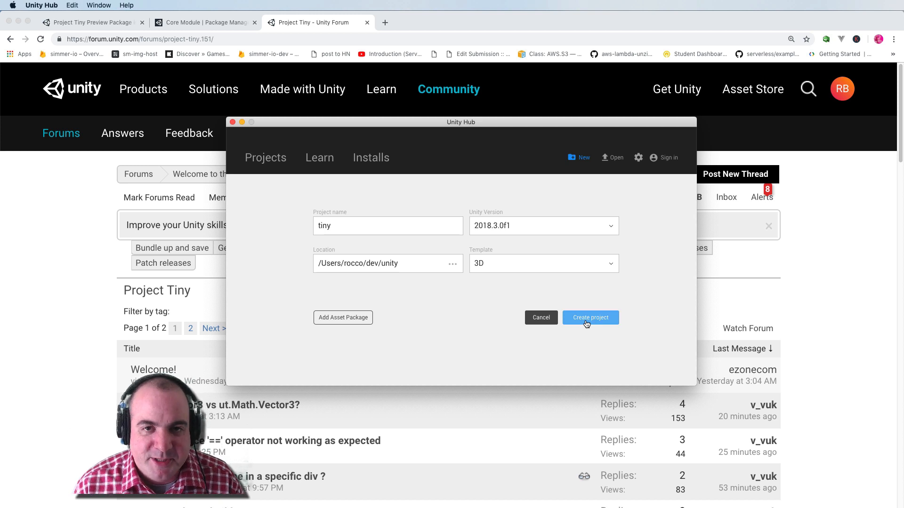
{"action": "left_click", "coordinate": [589, 317]}
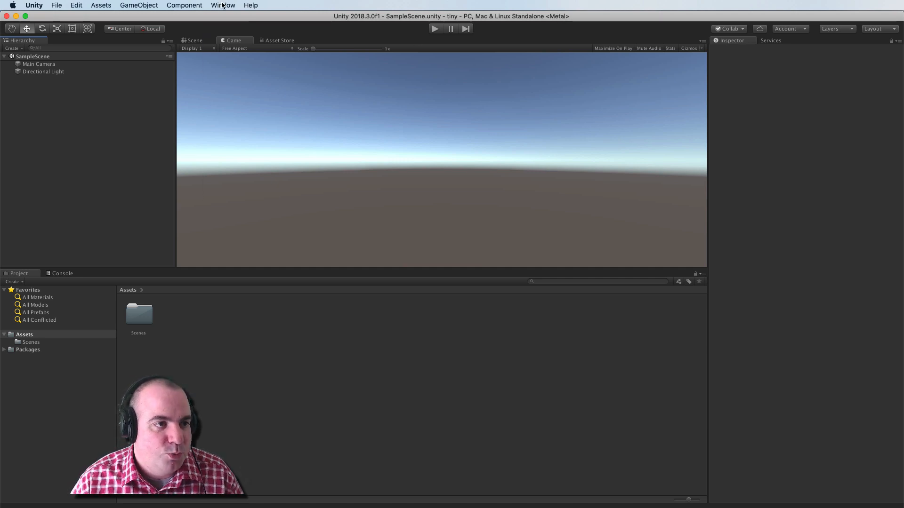
Bring up the Package Manager from the Window menu
{"action": "left_click", "coordinate": [223, 6]}
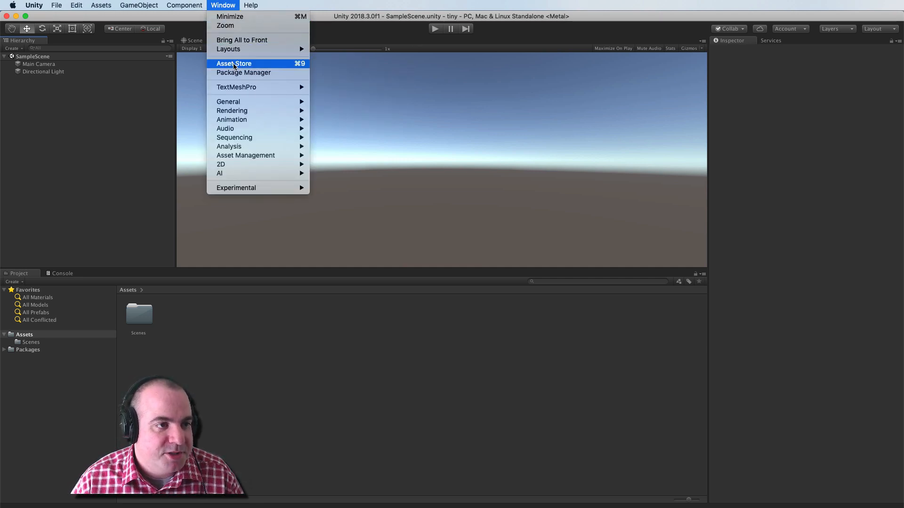
{"action": "left_click", "coordinate": [243, 72]}
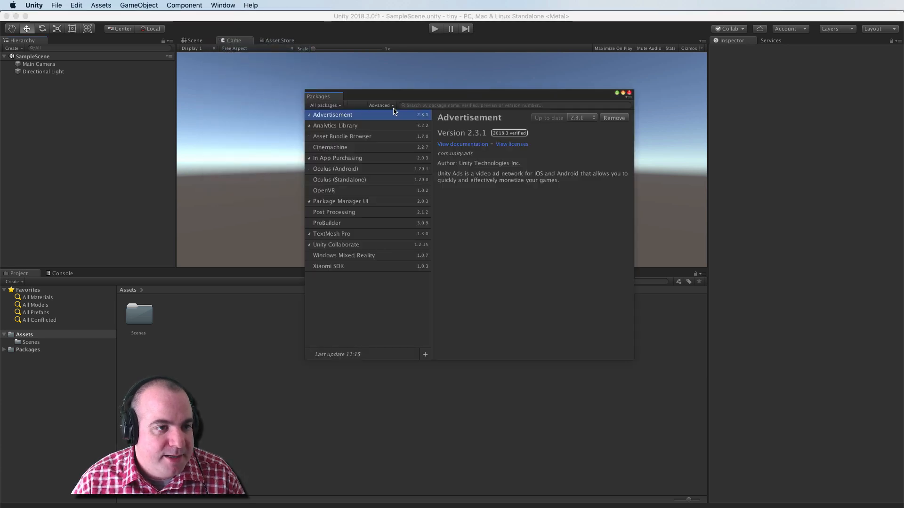
{"action": "mouse_move", "coordinate": [368, 121]}
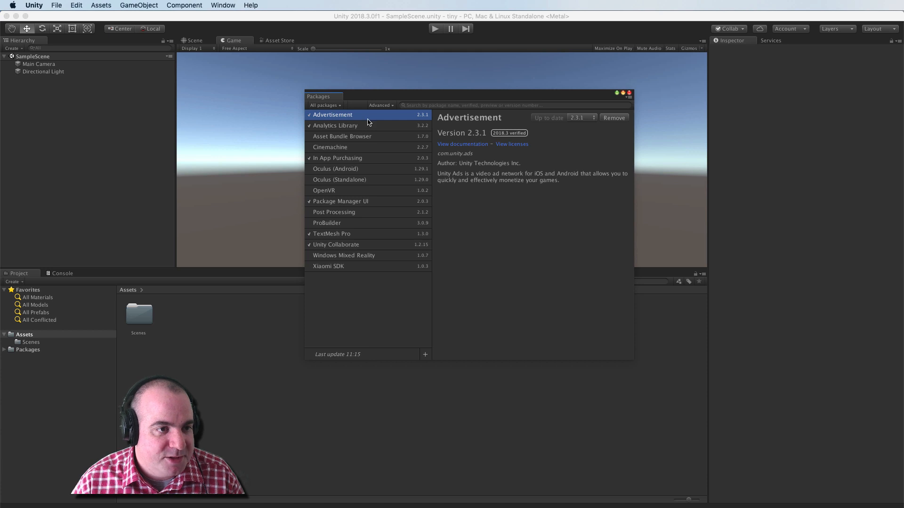
Show preview packages in the list and select the Tiny Mode package
{"action": "left_click", "coordinate": [379, 104]}
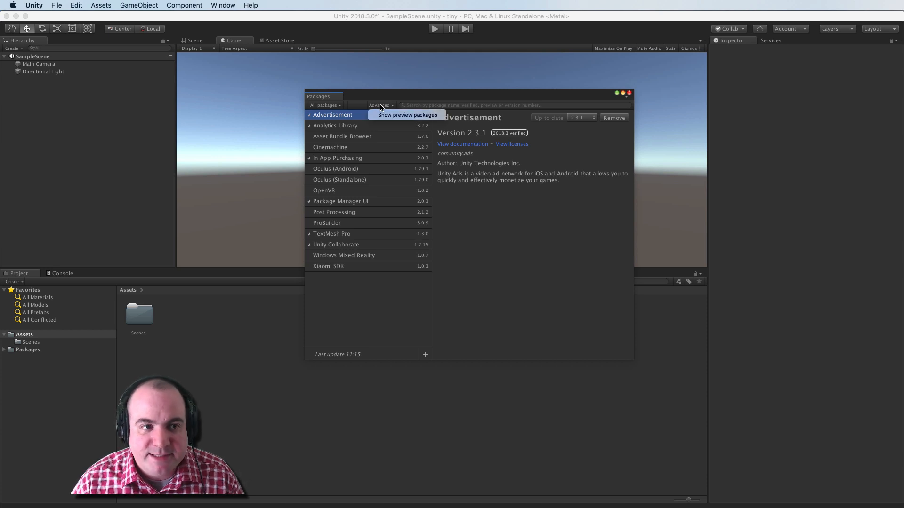
{"action": "left_click", "coordinate": [407, 114]}
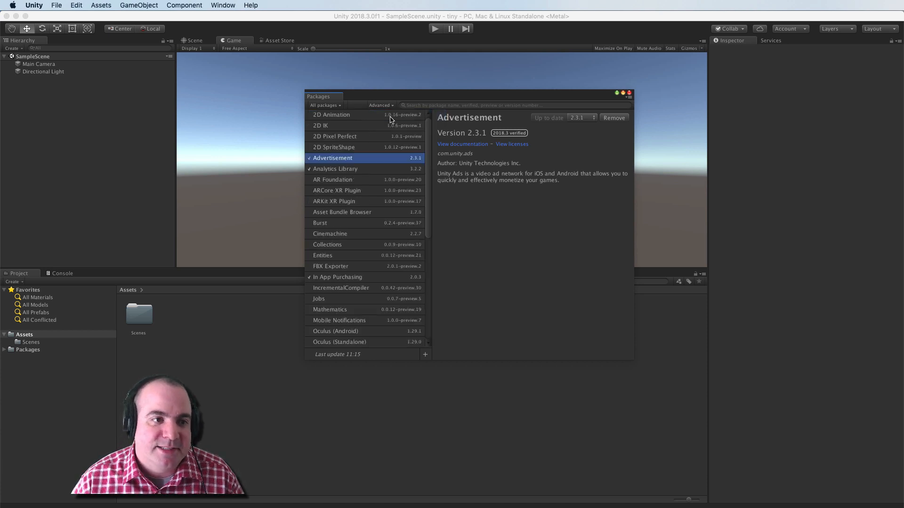
{"action": "scroll", "scroll_direction": "down", "scroll_amount": 3}
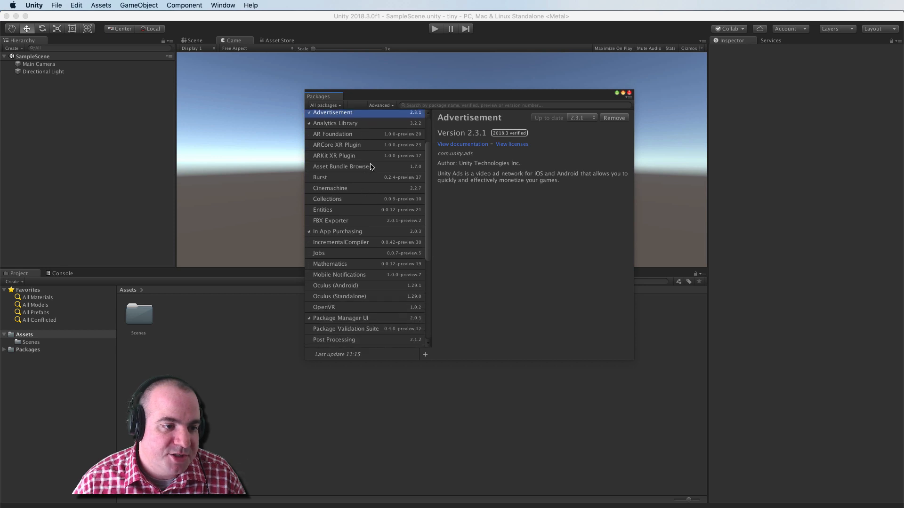
{"action": "scroll", "scroll_direction": "down", "scroll_amount": 3}
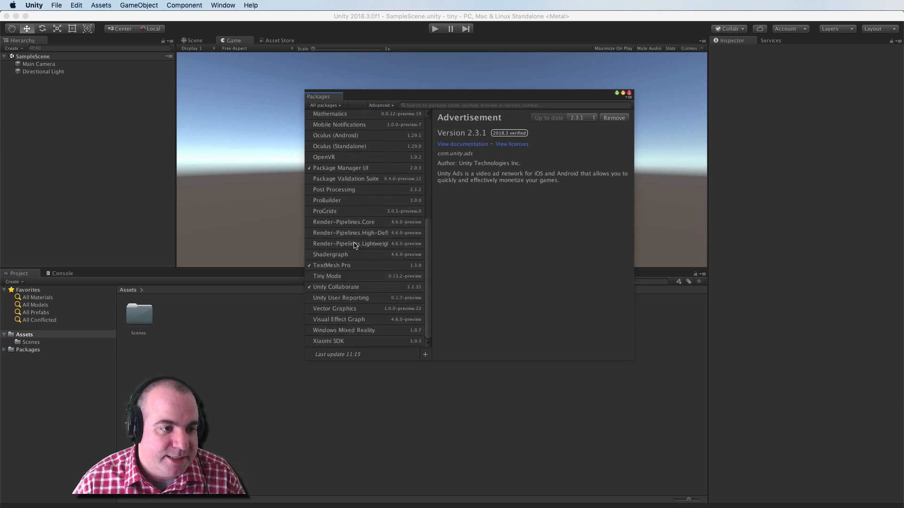
{"action": "left_click", "coordinate": [326, 276]}
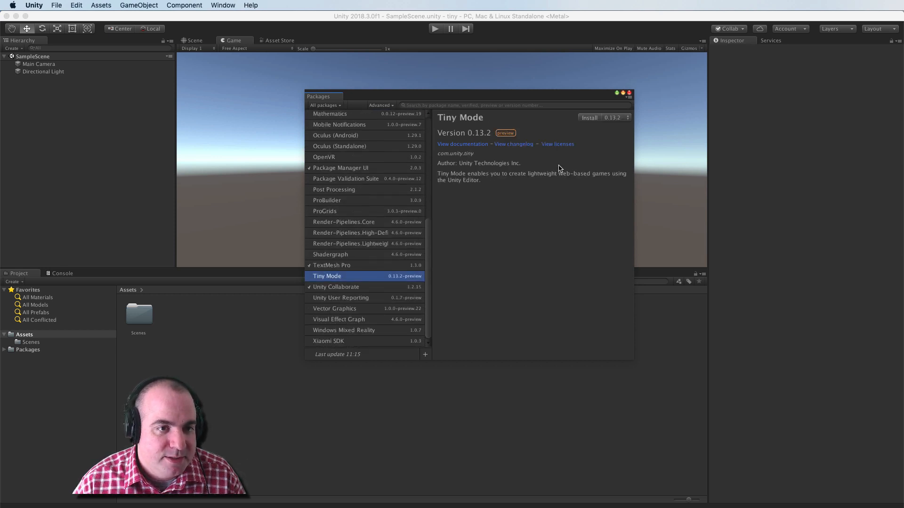
Install Tiny Mode, accept non-legacy sprite atlas packing, and close the Package Manager
{"action": "left_click", "coordinate": [588, 118]}
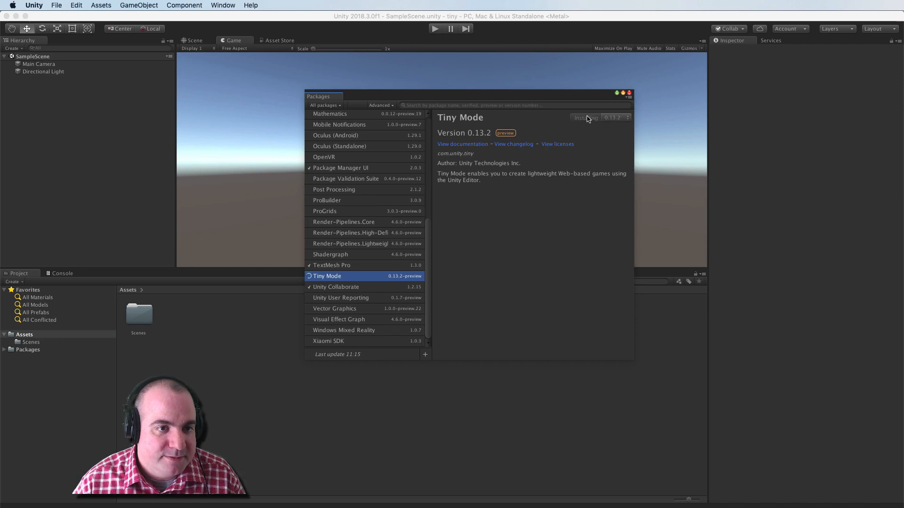
{"action": "left_click", "coordinate": [584, 117]}
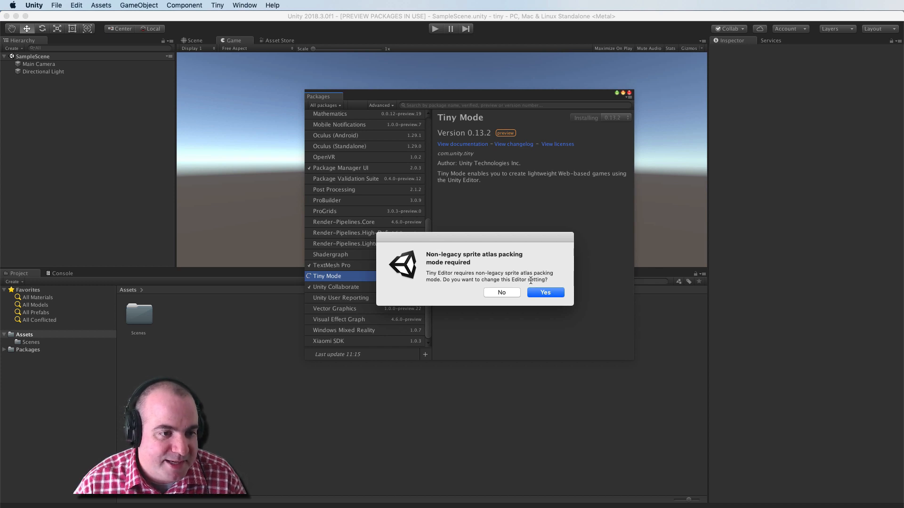
{"action": "left_click", "coordinate": [544, 291]}
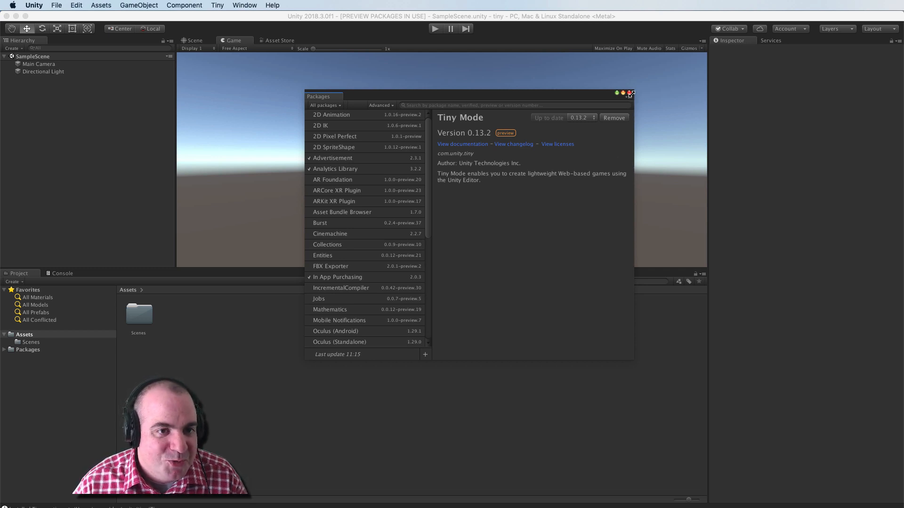
{"action": "left_click", "coordinate": [631, 93]}
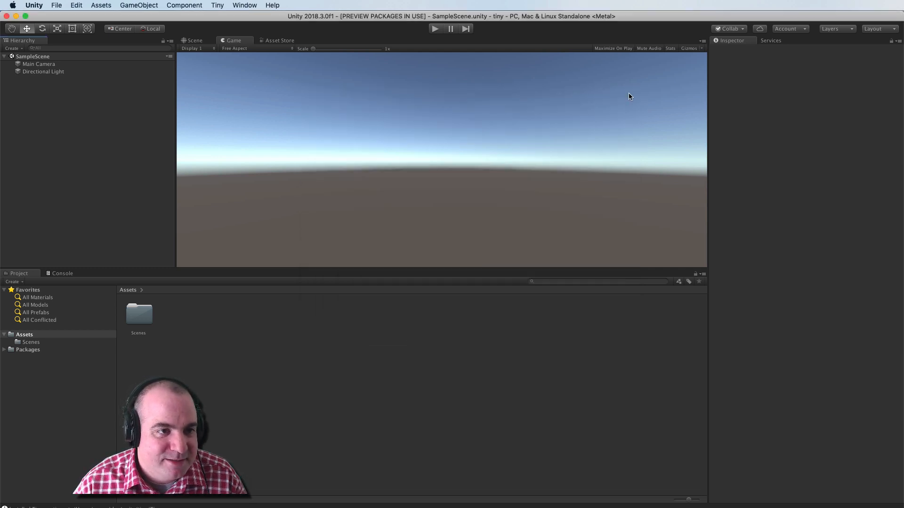
Import the Tiny samples via Tiny > Import Samples and enter the TinySamples folder
{"action": "left_click", "coordinate": [218, 5]}
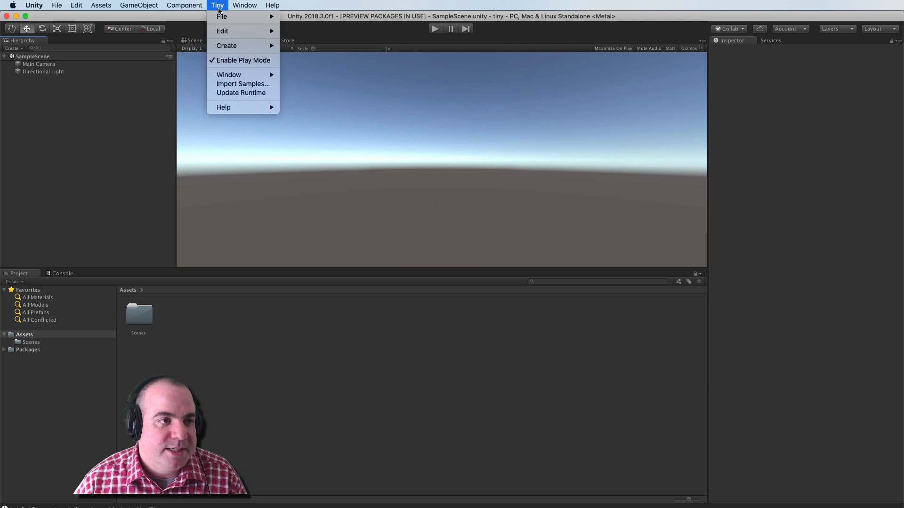
{"action": "mouse_move", "coordinate": [241, 74]}
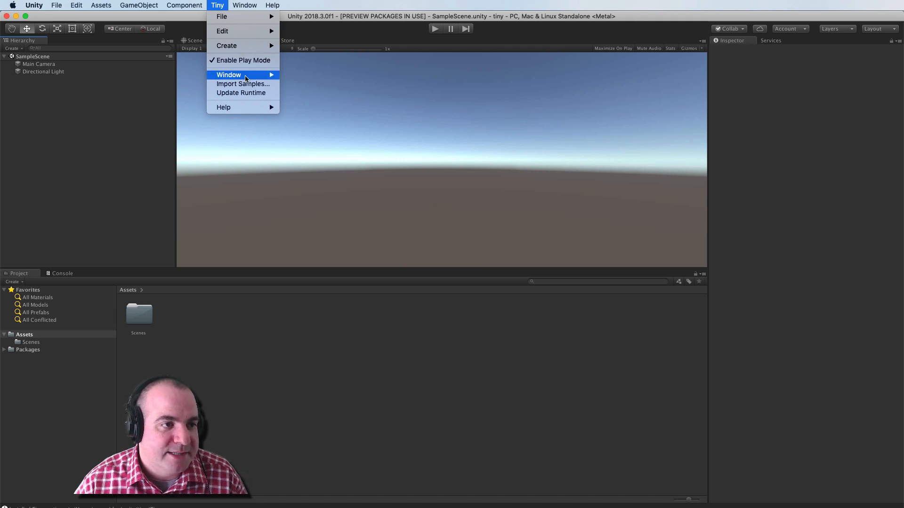
{"action": "mouse_move", "coordinate": [242, 84]}
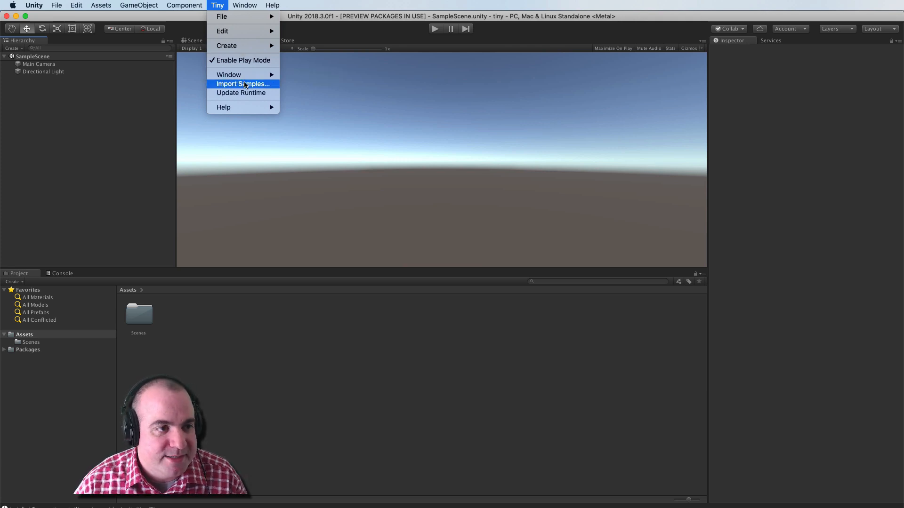
{"action": "left_click", "coordinate": [241, 84]}
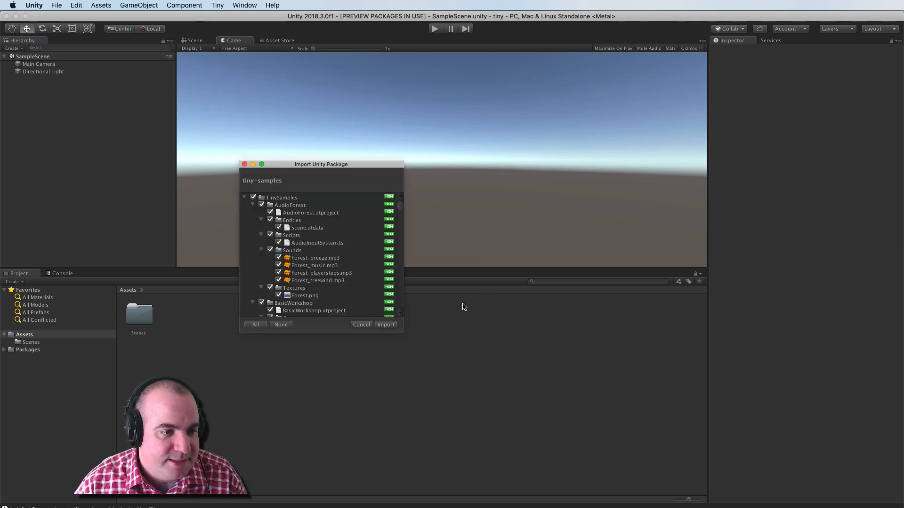
{"action": "left_click", "coordinate": [386, 325]}
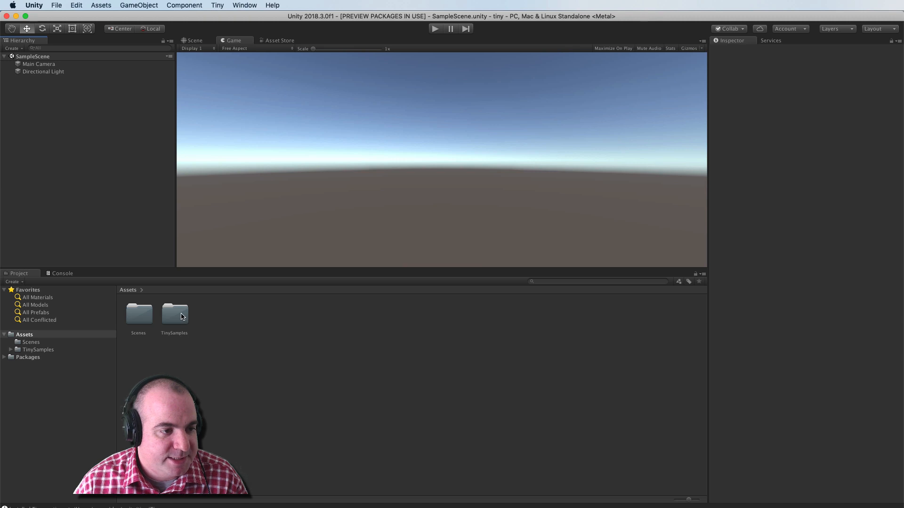
{"action": "double_click", "coordinate": [174, 315]}
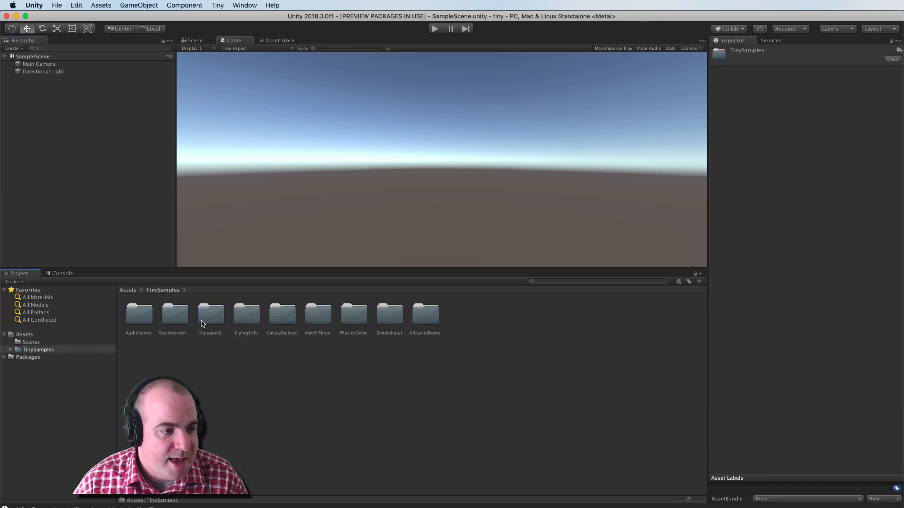
{"action": "mouse_move", "coordinate": [422, 333]}
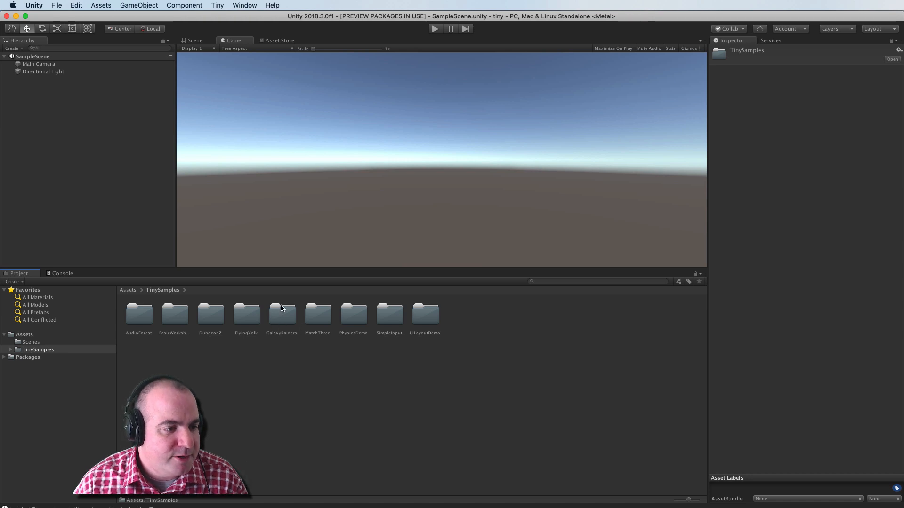
{"action": "mouse_move", "coordinate": [320, 323]}
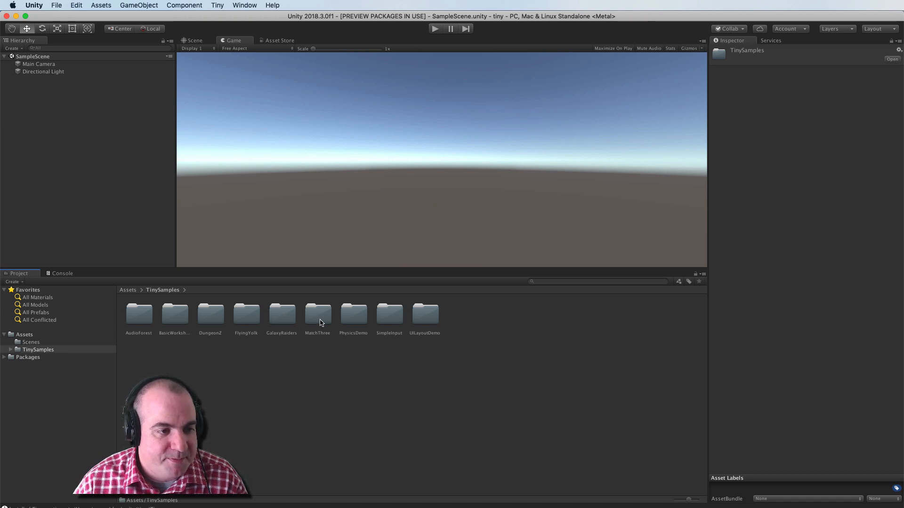
Load the MatchThree project file from the MatchThree sample folder
{"action": "double_click", "coordinate": [317, 314]}
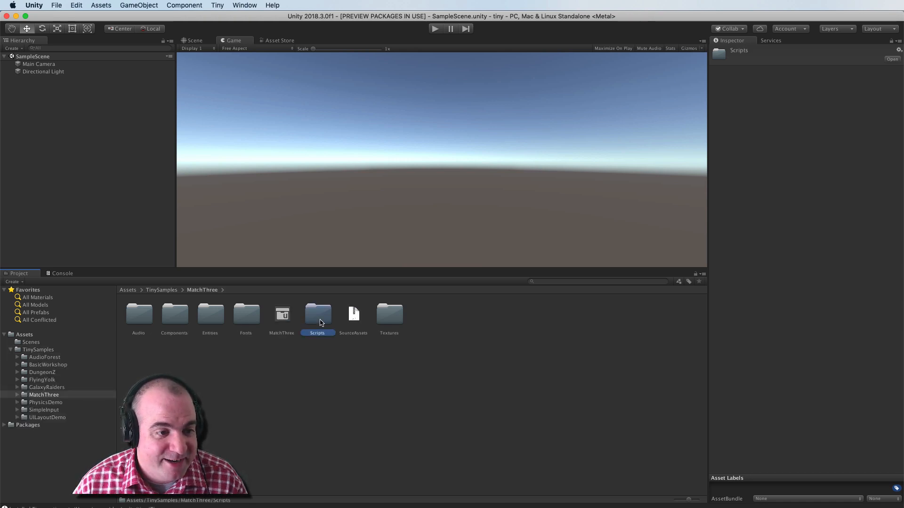
{"action": "left_click", "coordinate": [282, 314]}
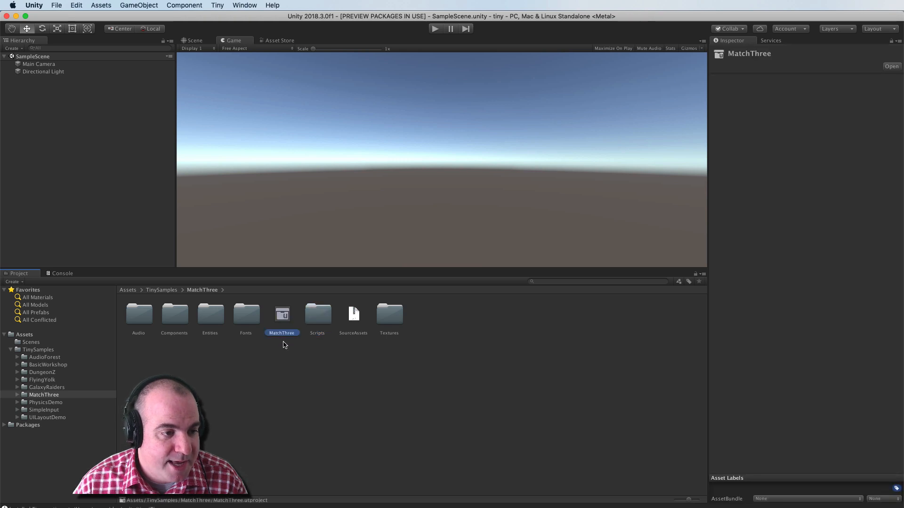
{"action": "mouse_move", "coordinate": [275, 377]}
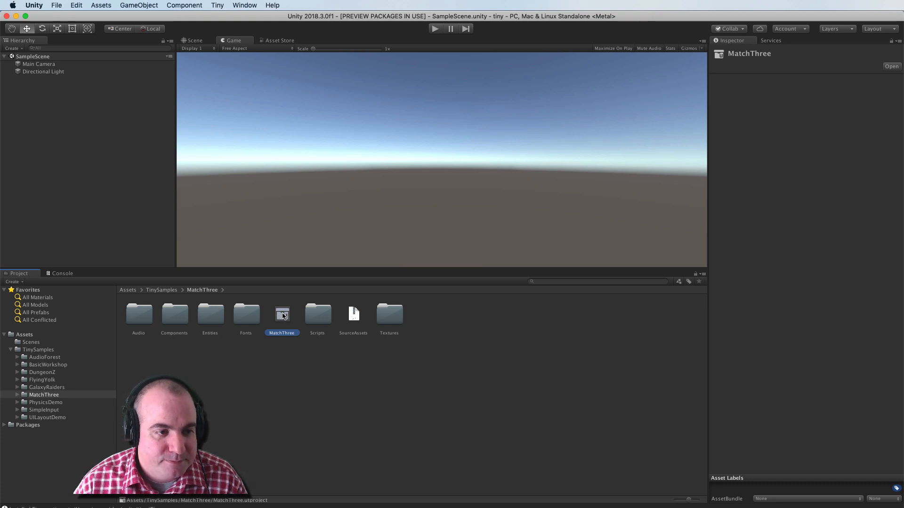
{"action": "double_click", "coordinate": [282, 315]}
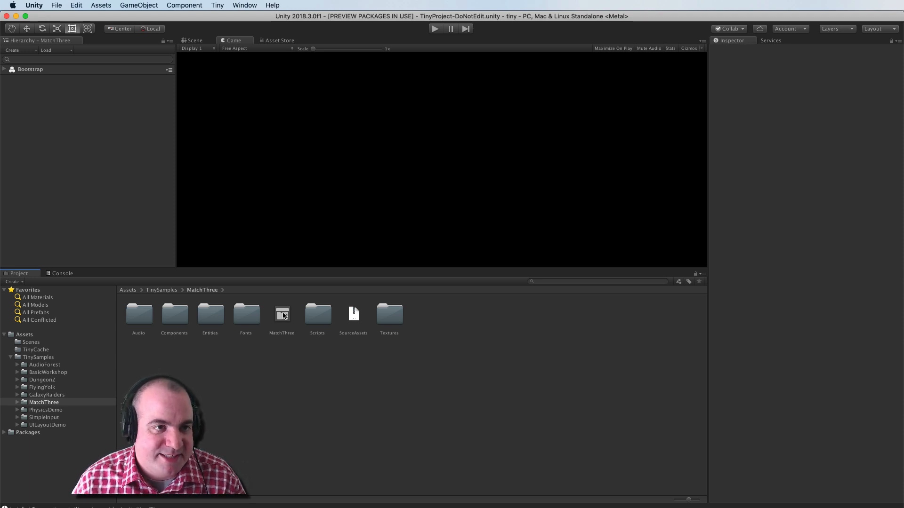
{"action": "mouse_move", "coordinate": [404, 112]}
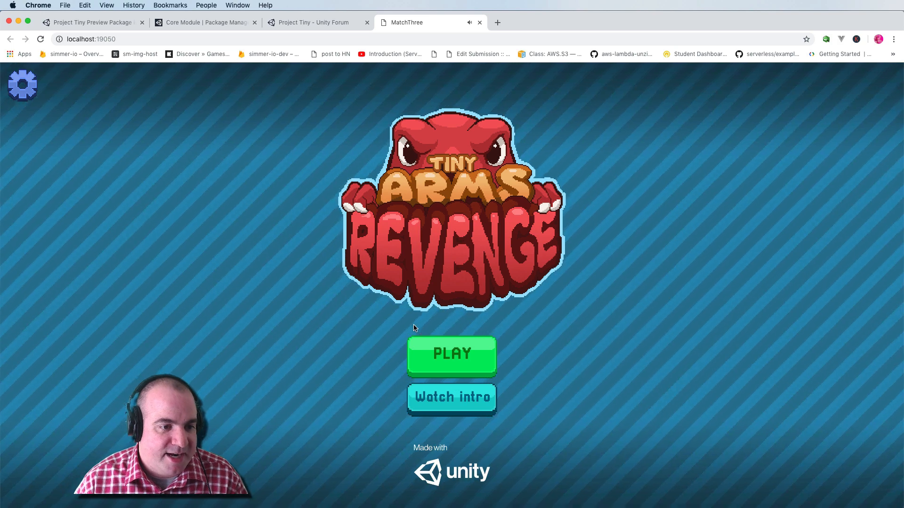
Start the MatchThree game on localhost:19050 and begin the CampoMania level
{"action": "left_click", "coordinate": [451, 353]}
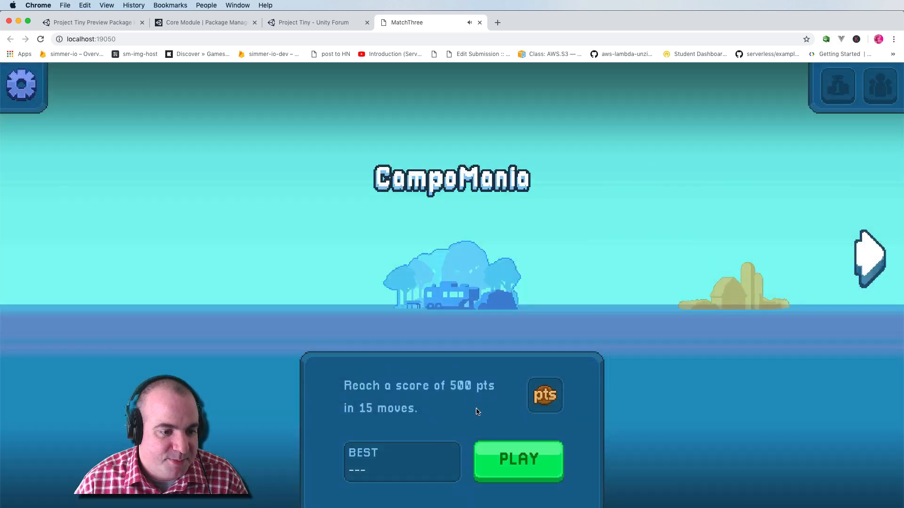
{"action": "left_click", "coordinate": [517, 459]}
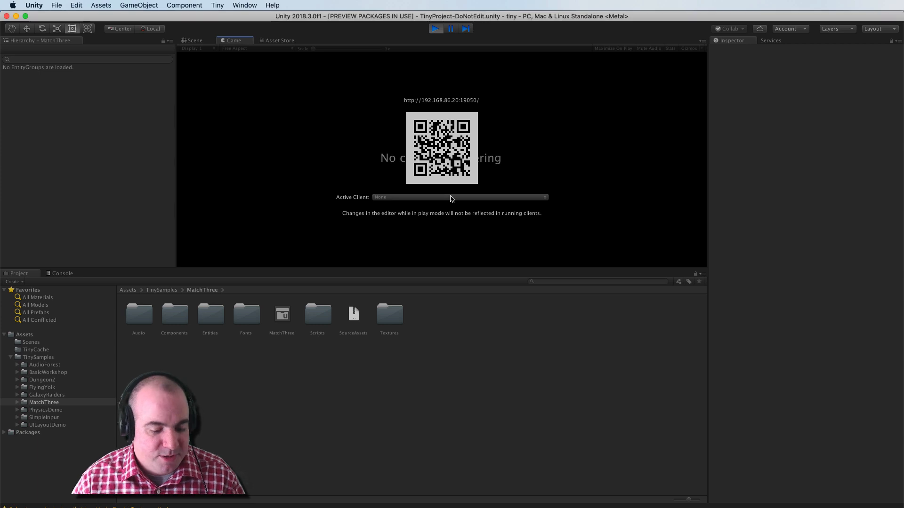
{"action": "mouse_move", "coordinate": [447, 209]}
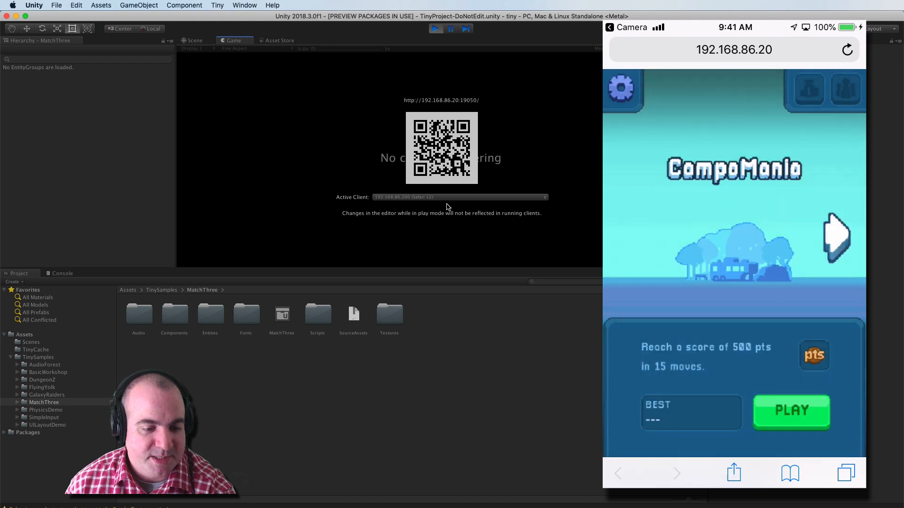
Select the connected phone as the Active Client during play mode
{"action": "left_click", "coordinate": [791, 412]}
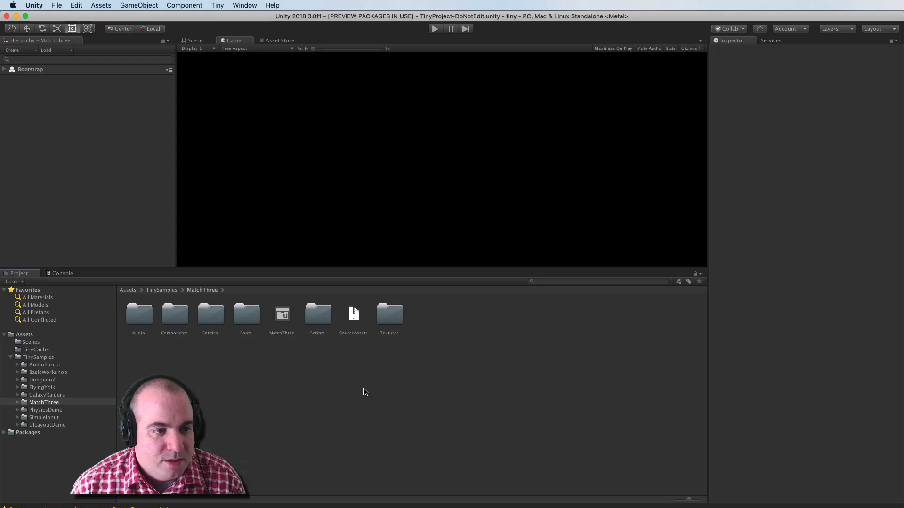
{"action": "mouse_move", "coordinate": [290, 336]}
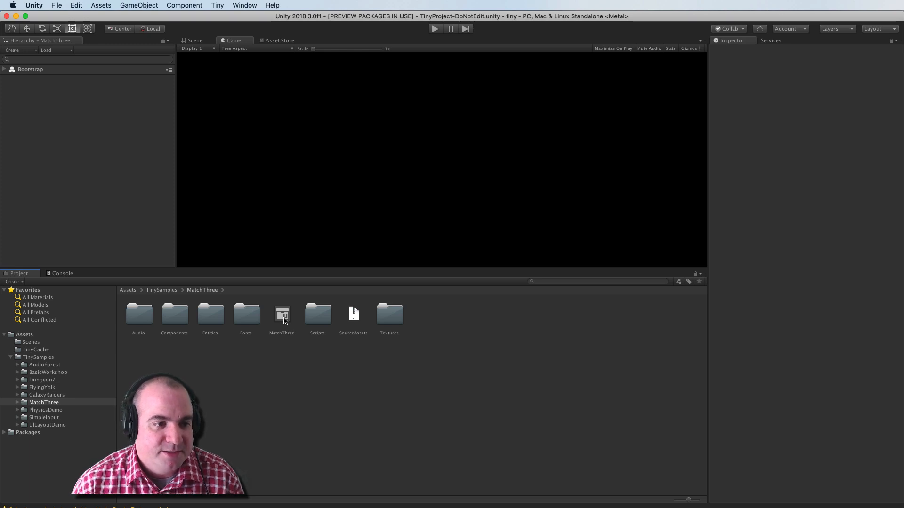
Open GameStateLoadingService.ts from the MatchThree Scripts/Game folder in Rider
{"action": "double_click", "coordinate": [316, 315]}
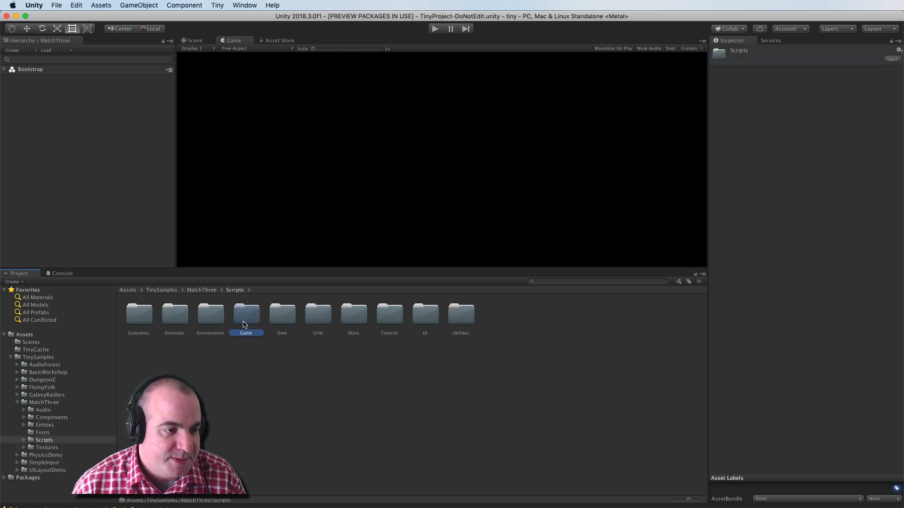
{"action": "double_click", "coordinate": [246, 314]}
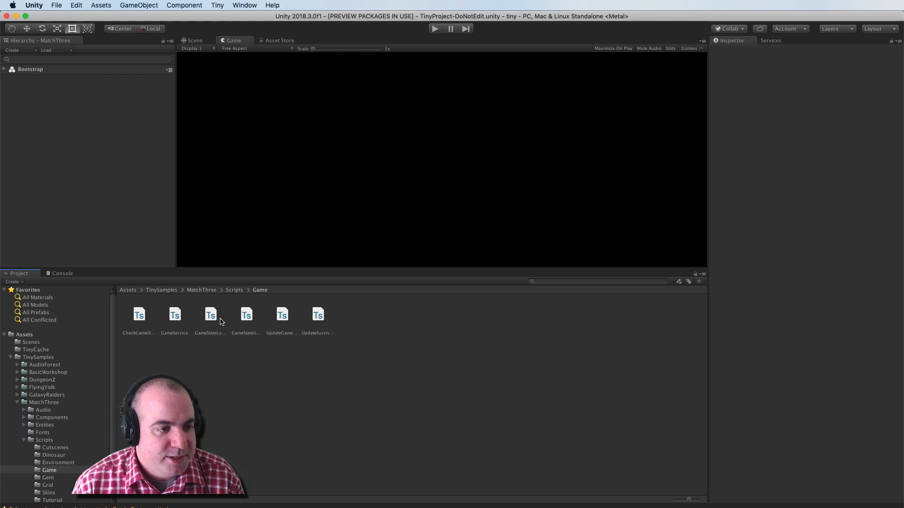
{"action": "mouse_move", "coordinate": [212, 317]}
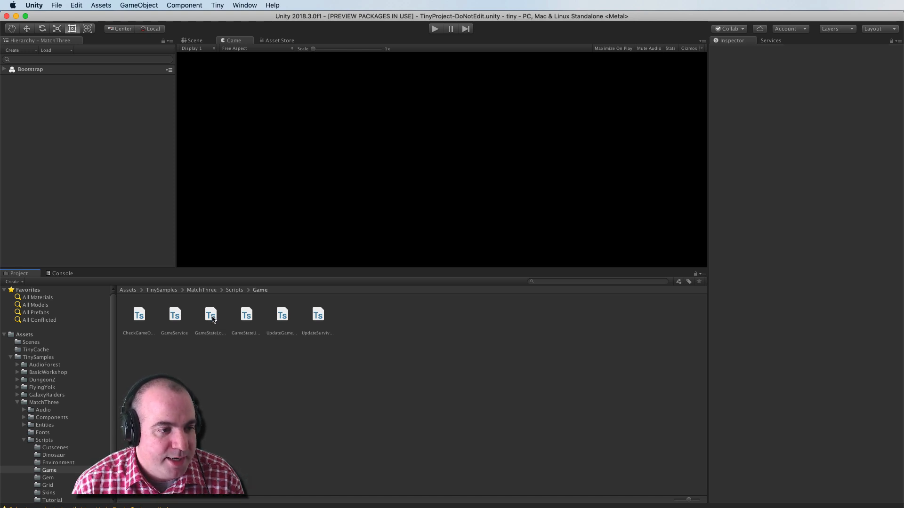
{"action": "left_click", "coordinate": [210, 317]}
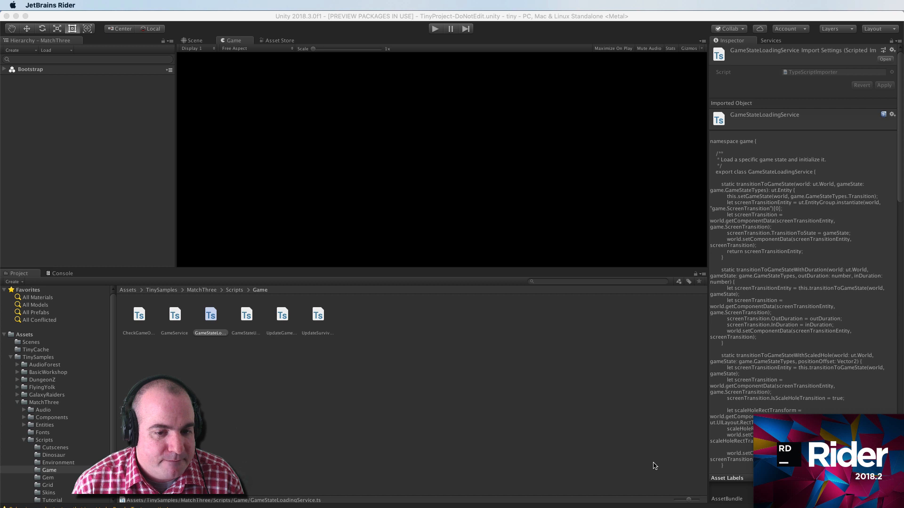
{"action": "mouse_move", "coordinate": [805, 433]}
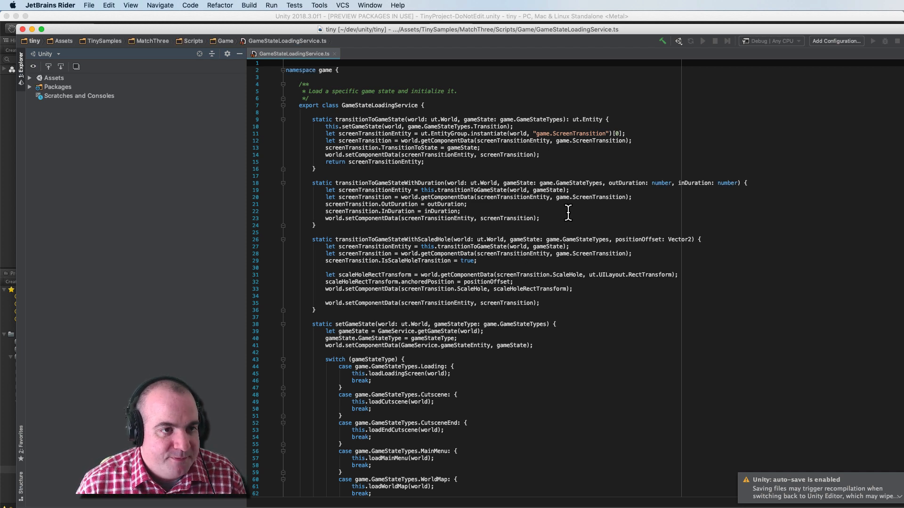
{"action": "mouse_move", "coordinate": [437, 103]}
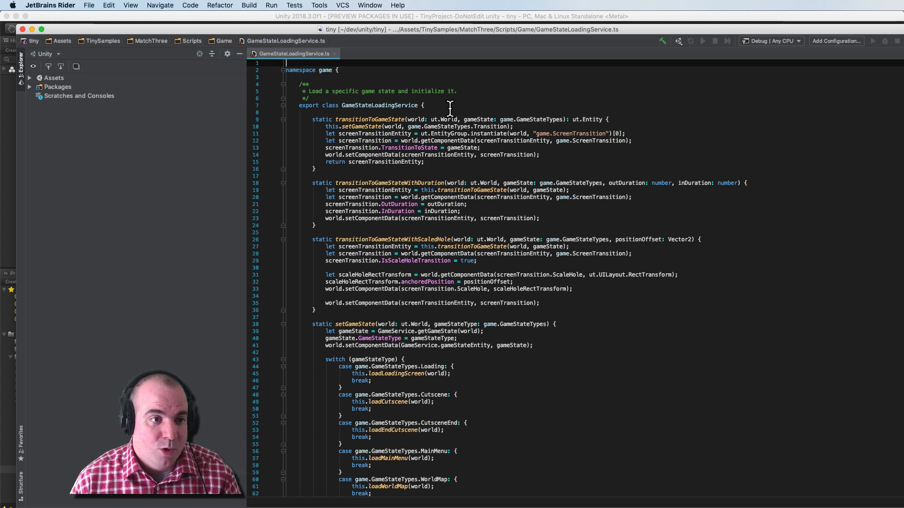
{"action": "mouse_move", "coordinate": [456, 155]}
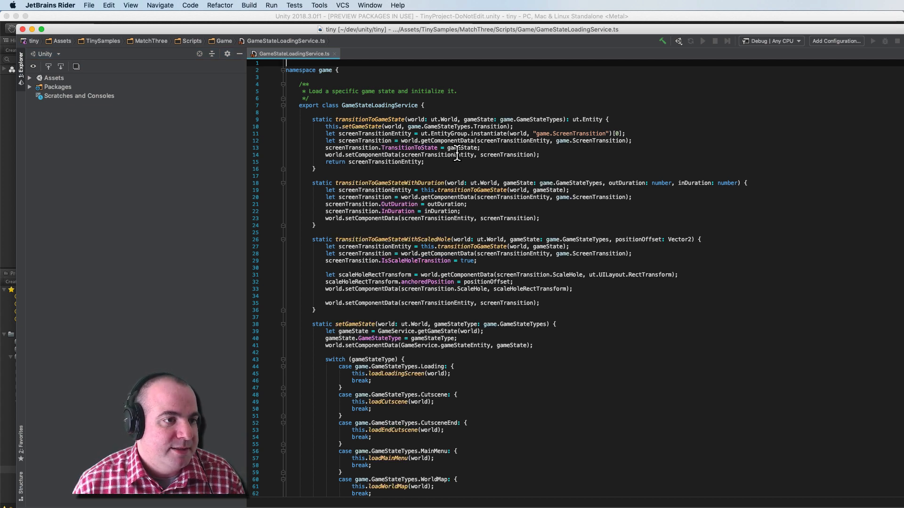
{"action": "mouse_move", "coordinate": [355, 265]}
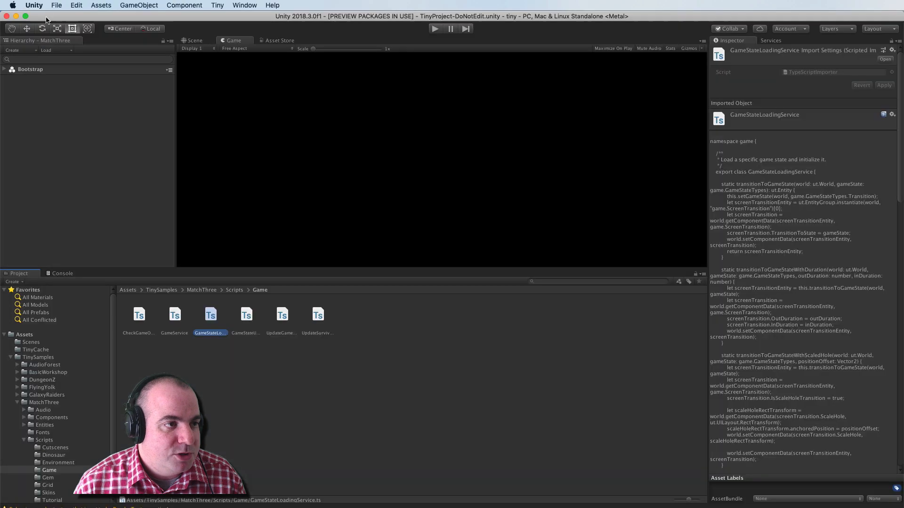
Show Unity > Preferences and start Import TMP Essentials from the TextMesh Pro importer
{"action": "left_click", "coordinate": [34, 5]}
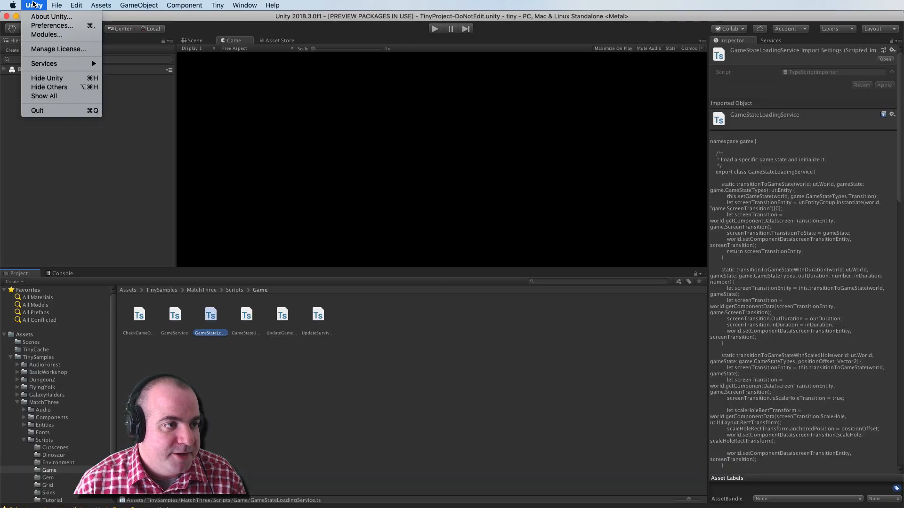
{"action": "mouse_move", "coordinate": [46, 33]}
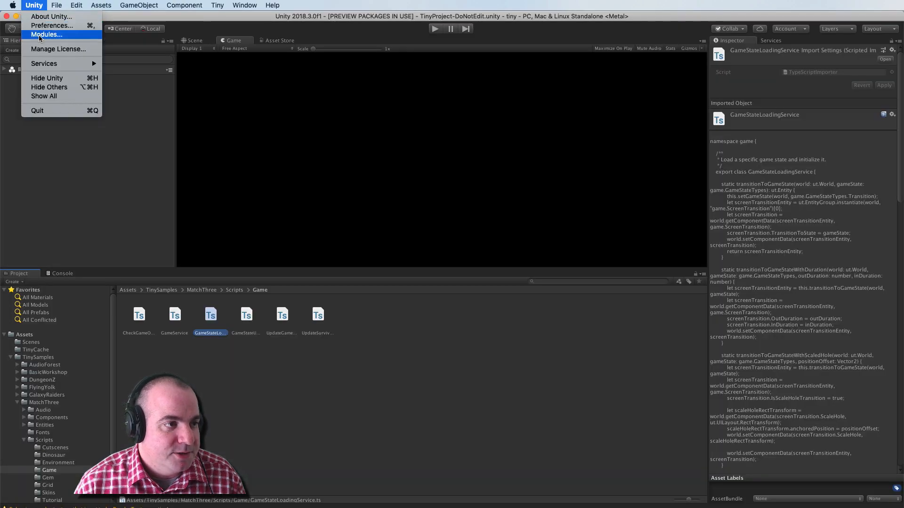
{"action": "left_click", "coordinate": [50, 25]}
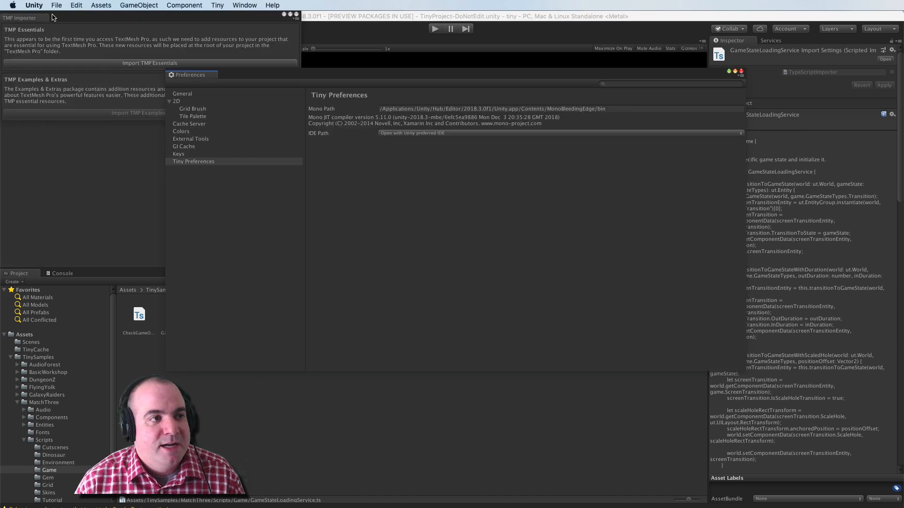
{"action": "mouse_move", "coordinate": [56, 4]}
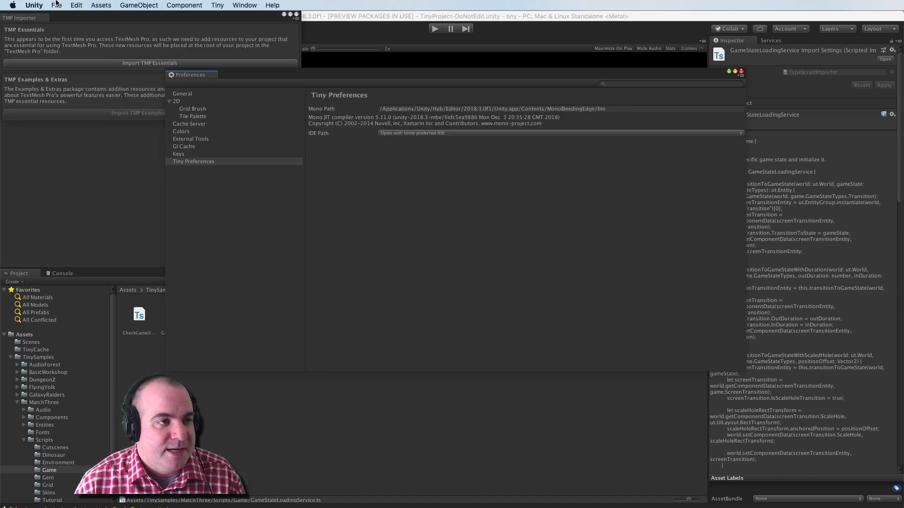
{"action": "mouse_move", "coordinate": [125, 19]}
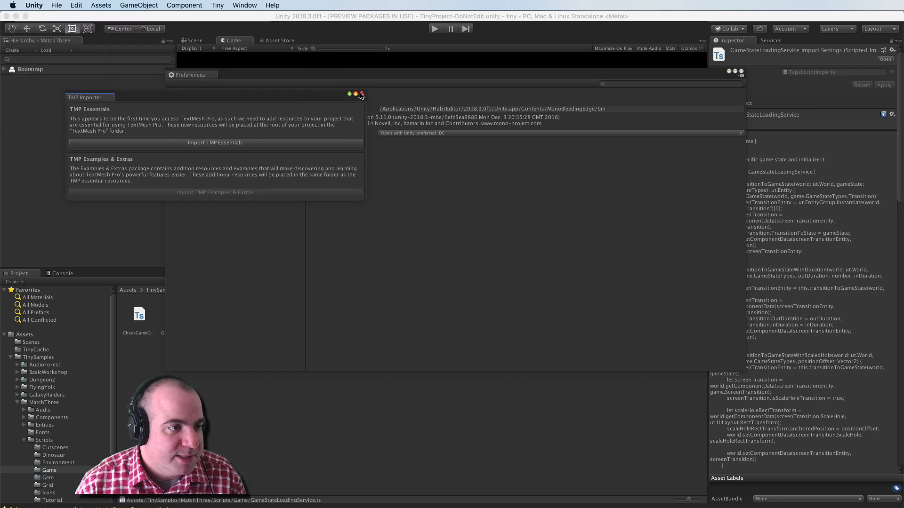
{"action": "left_click", "coordinate": [215, 142]}
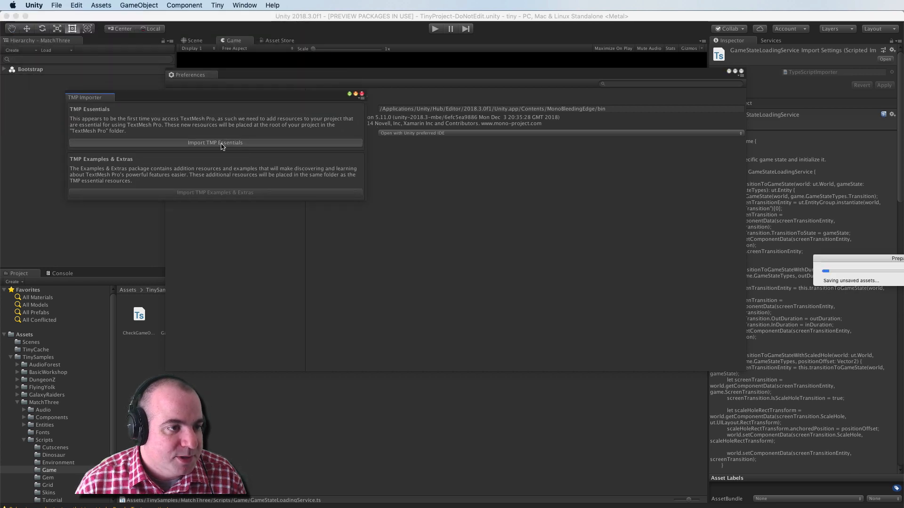
{"action": "left_click", "coordinate": [215, 142]}
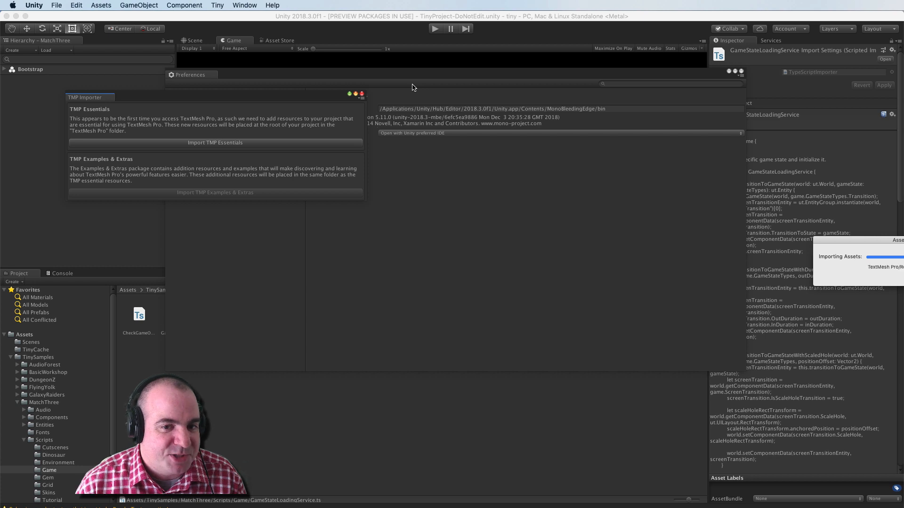
{"action": "mouse_move", "coordinate": [355, 403]}
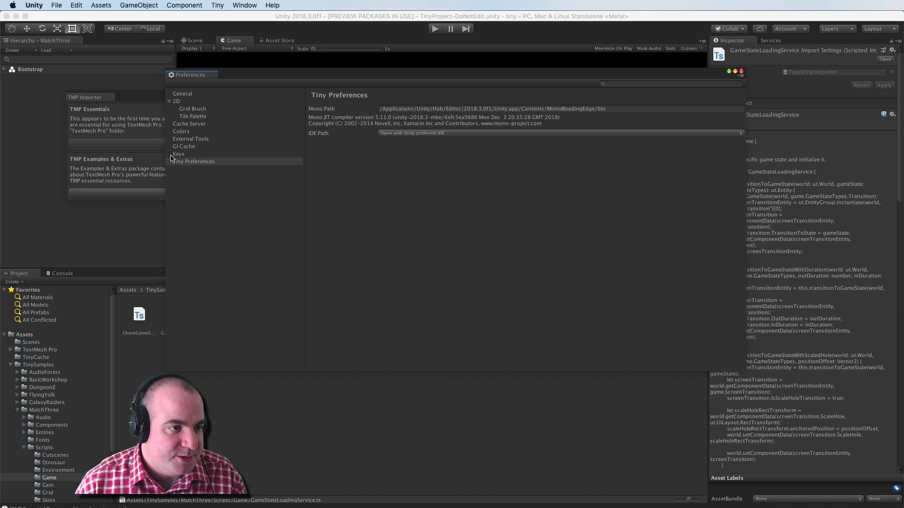
Review the Tiny Preferences IDE Path list unchanged, close the TMP Importer and return to the MatchThree folder
{"action": "left_click", "coordinate": [194, 161]}
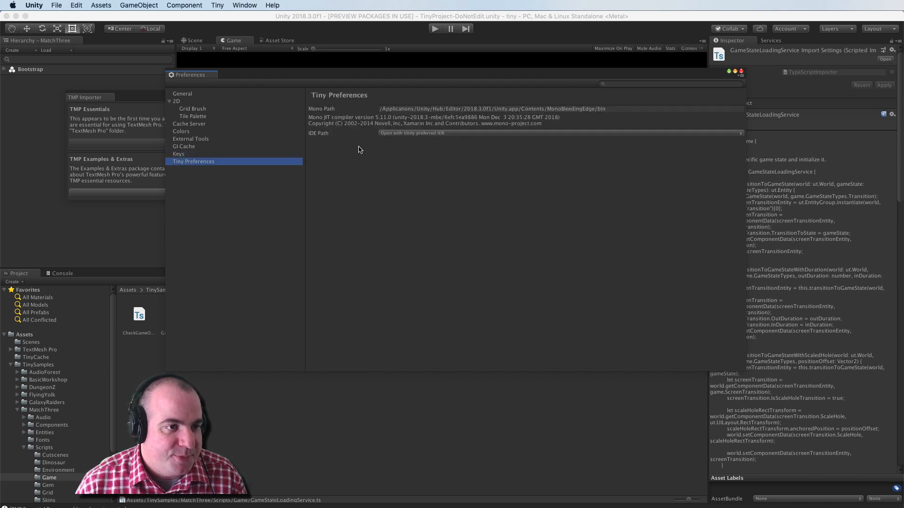
{"action": "left_click", "coordinate": [556, 133]}
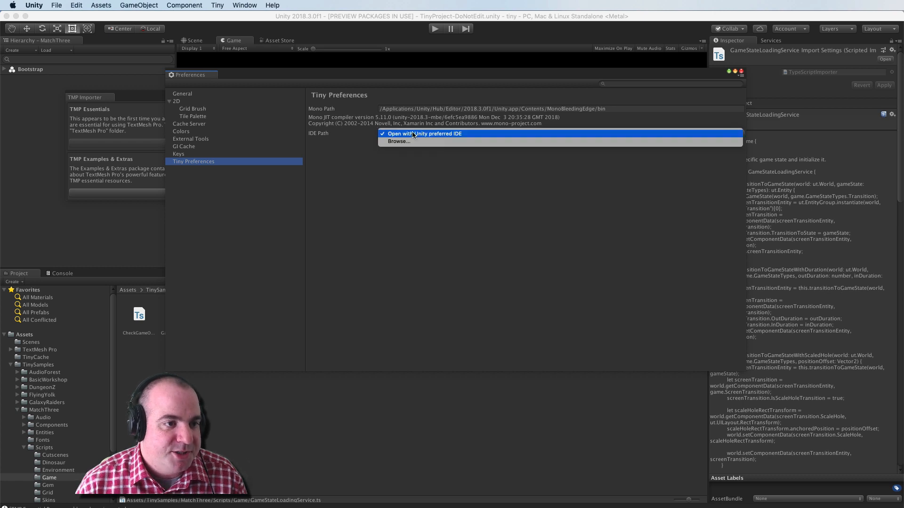
{"action": "mouse_move", "coordinate": [350, 145]}
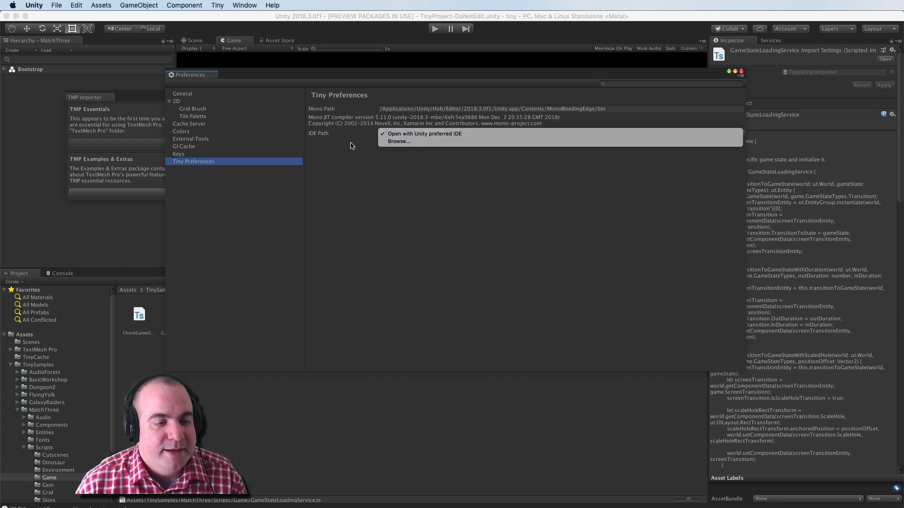
{"action": "left_click", "coordinate": [425, 134]}
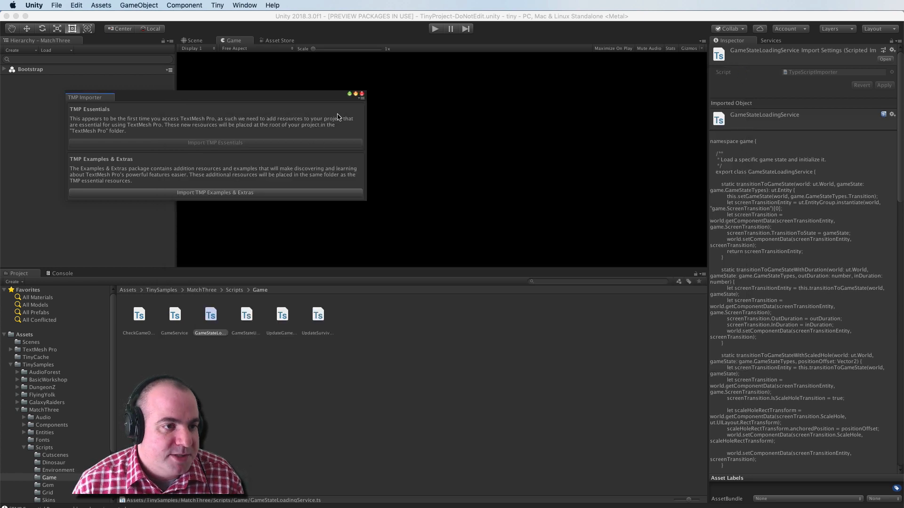
{"action": "mouse_move", "coordinate": [362, 95]}
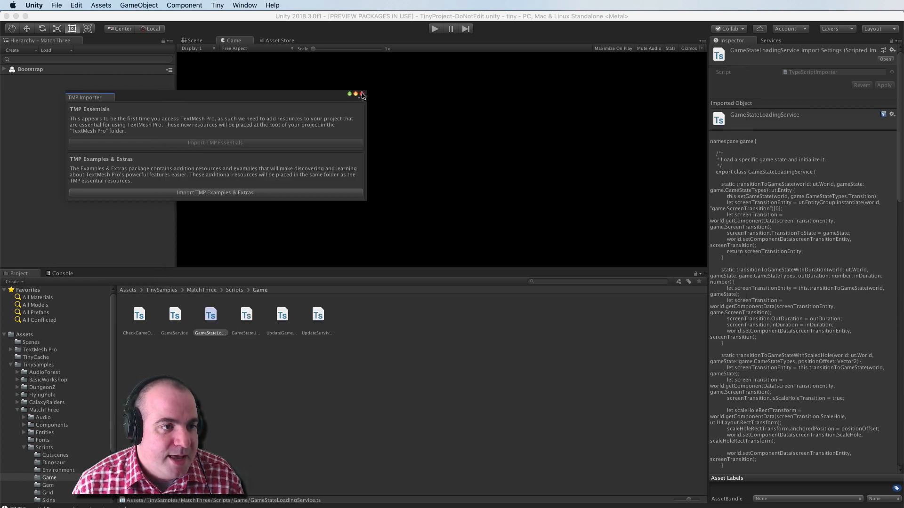
{"action": "left_click", "coordinate": [362, 94]}
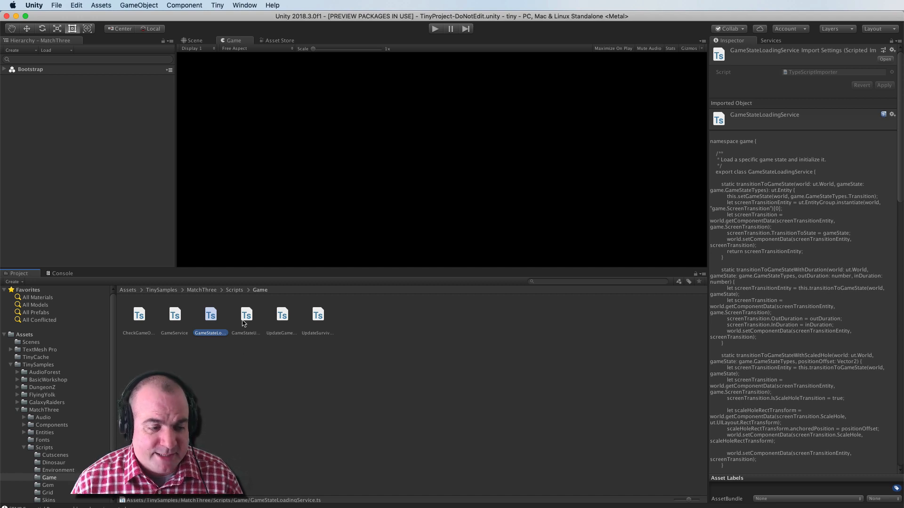
{"action": "mouse_move", "coordinate": [244, 319]}
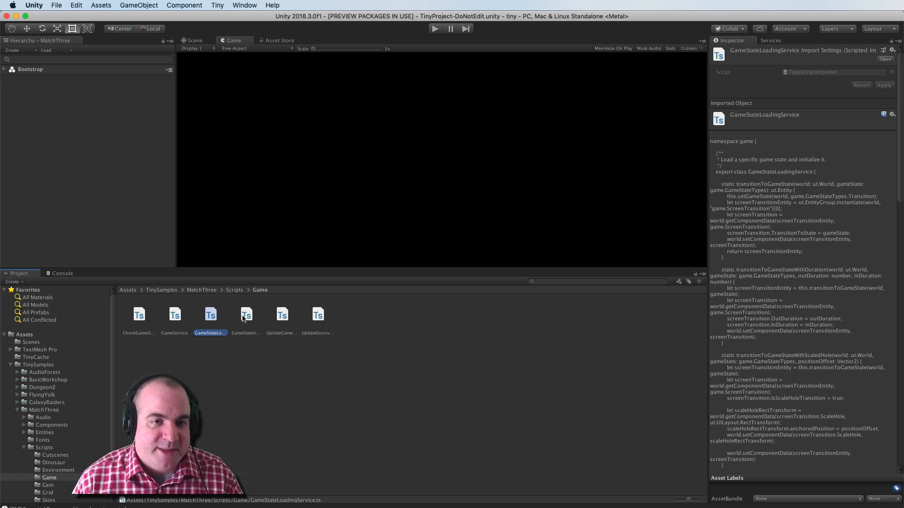
{"action": "mouse_move", "coordinate": [242, 319]}
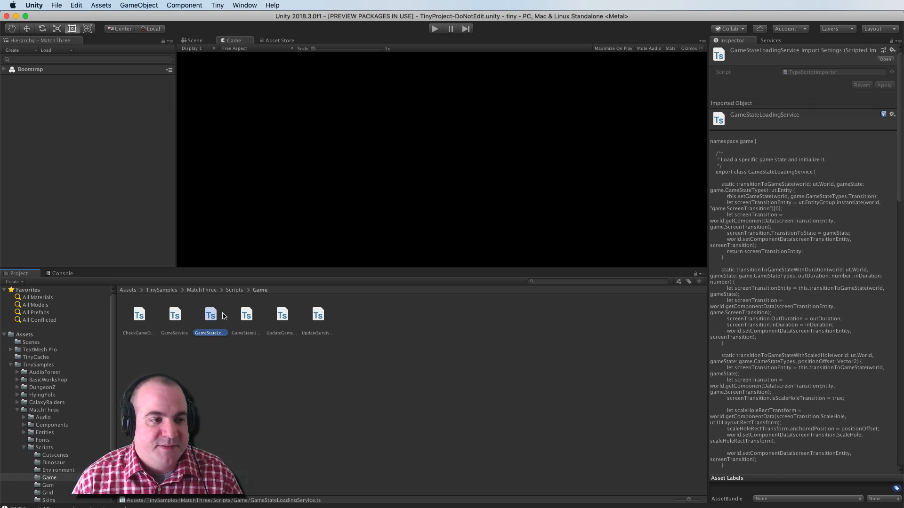
{"action": "left_click", "coordinate": [201, 290]}
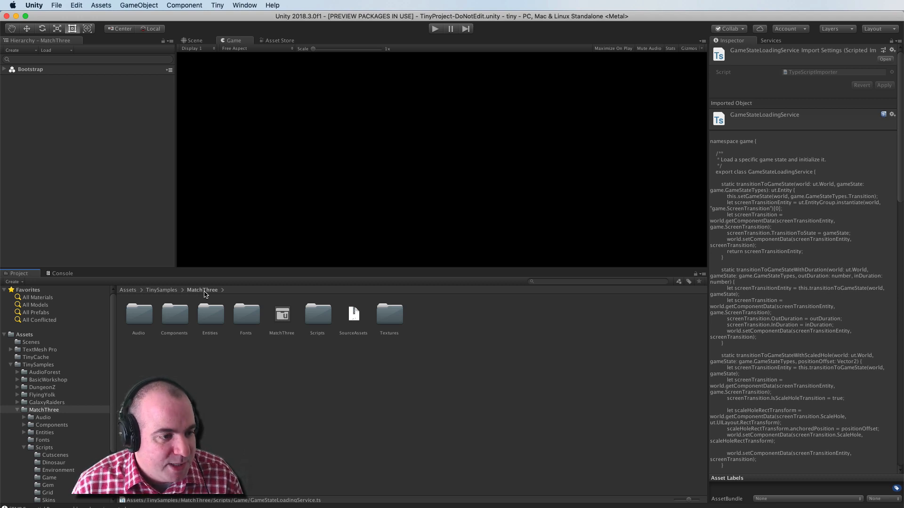
{"action": "mouse_move", "coordinate": [397, 296]}
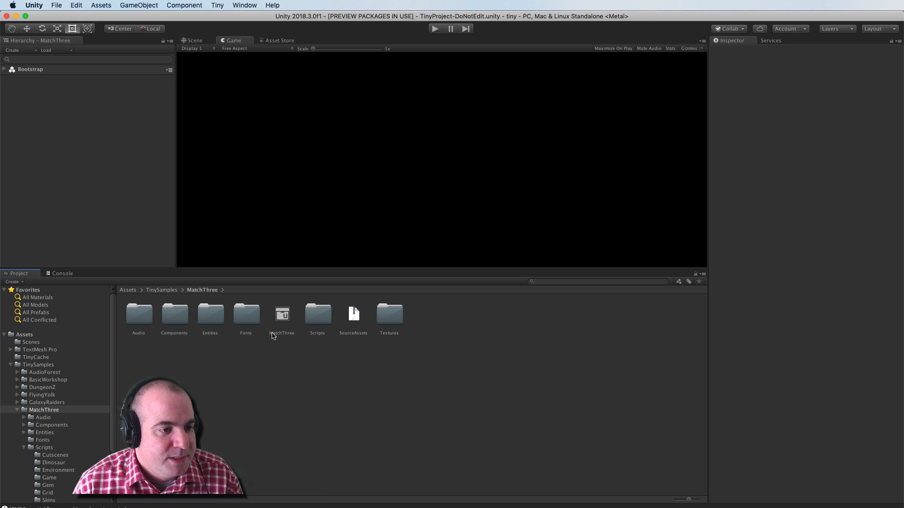
Review MatchThree's Debug/Development/Release configurations and build the project in Debug
{"action": "left_click", "coordinate": [281, 316]}
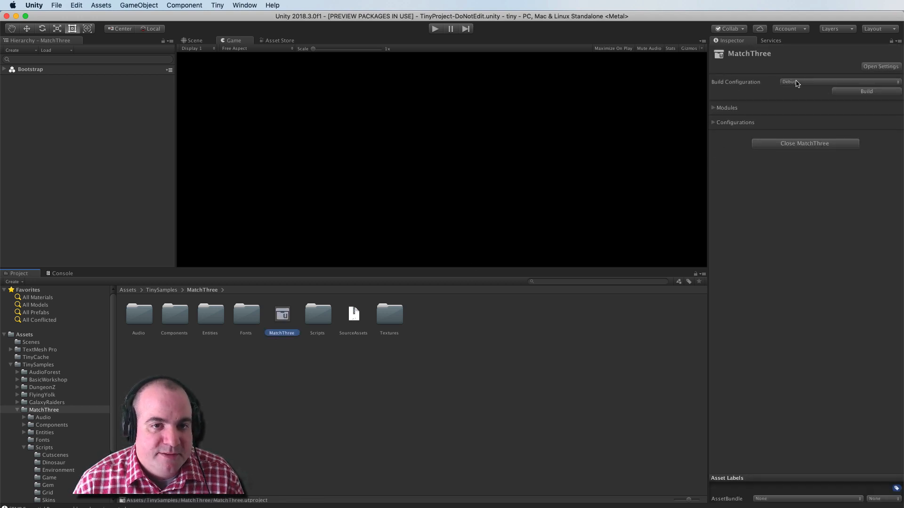
{"action": "left_click", "coordinate": [839, 82]}
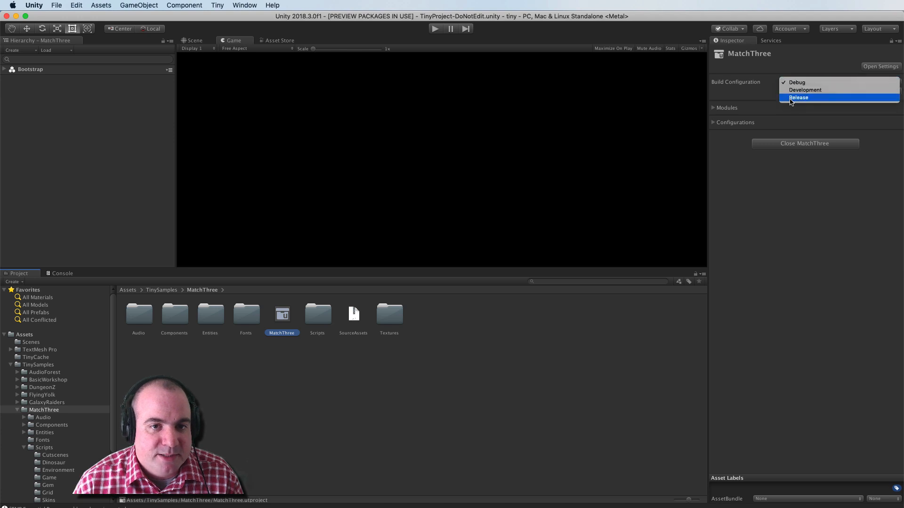
{"action": "mouse_move", "coordinate": [760, 94]}
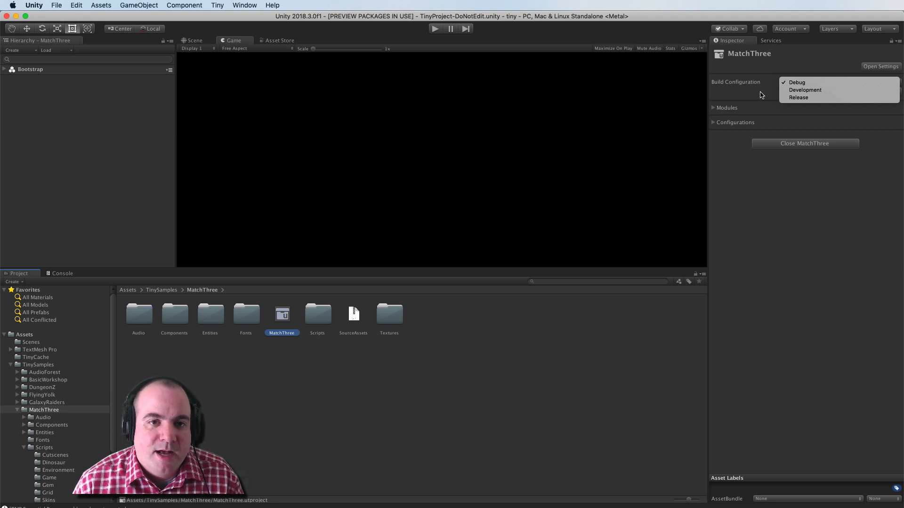
{"action": "mouse_move", "coordinate": [797, 97]}
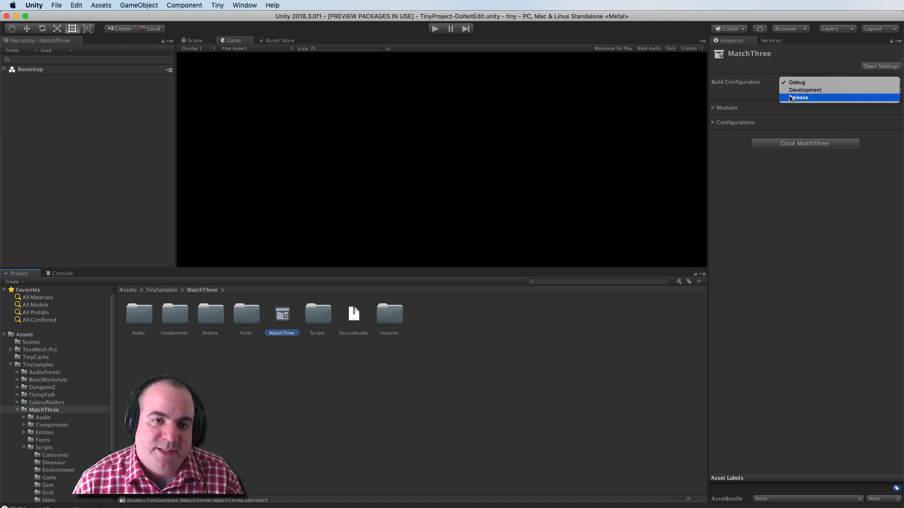
{"action": "mouse_move", "coordinate": [767, 94]}
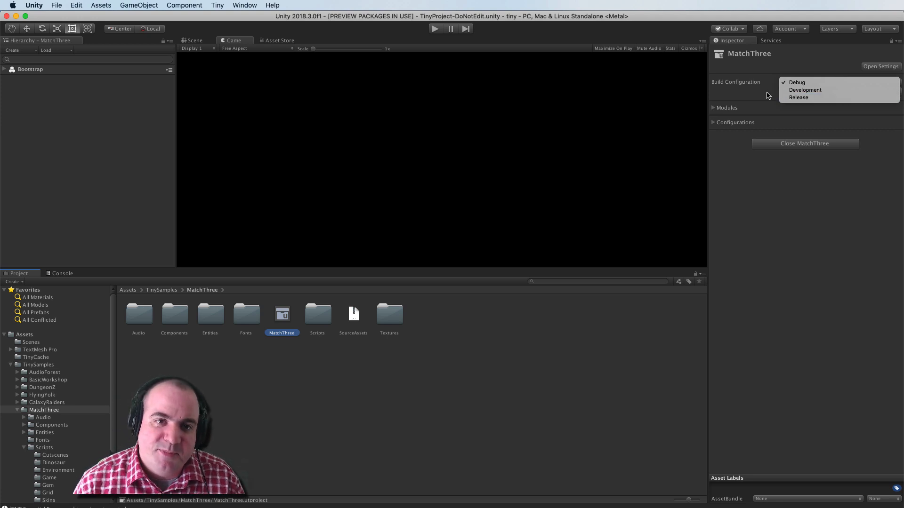
{"action": "mouse_move", "coordinate": [797, 97]}
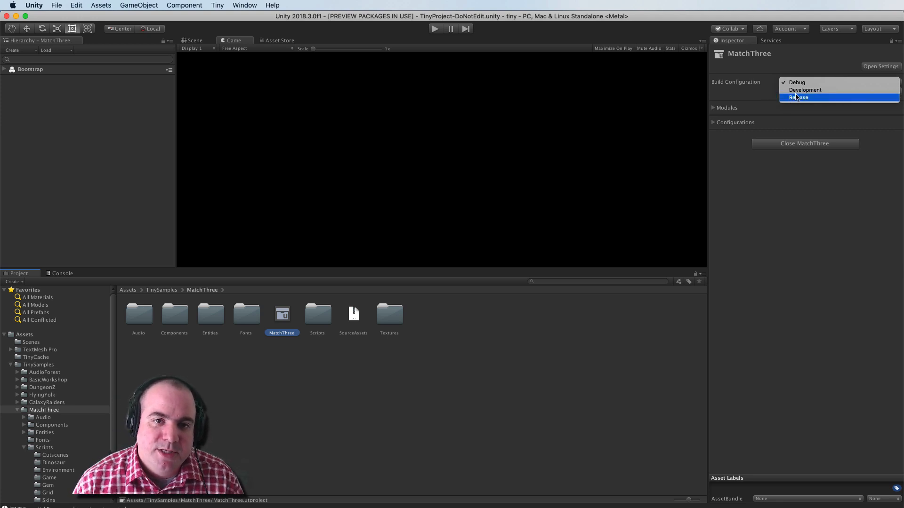
{"action": "left_click", "coordinate": [797, 82]}
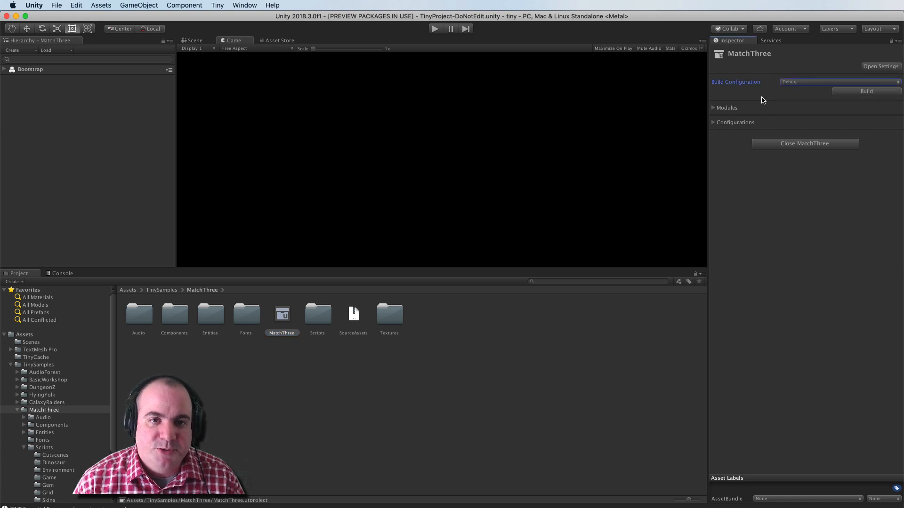
{"action": "mouse_move", "coordinate": [777, 102]}
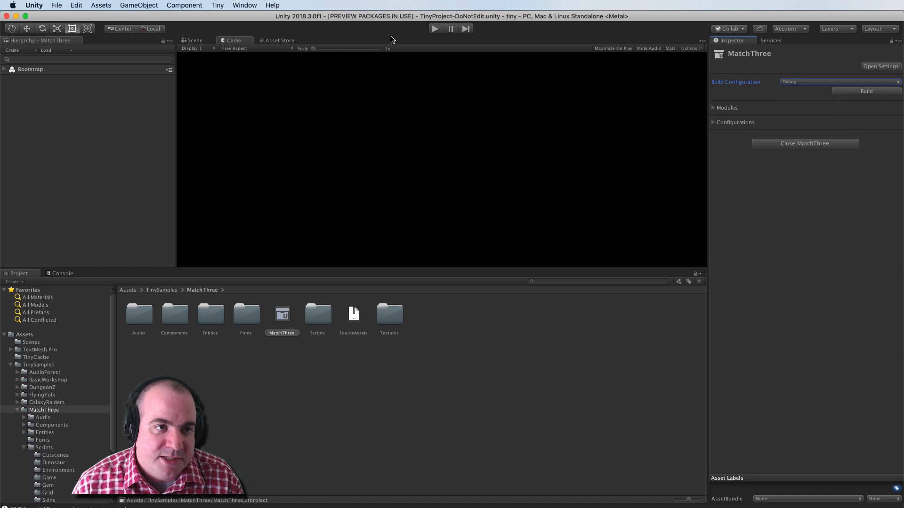
{"action": "mouse_move", "coordinate": [777, 88]}
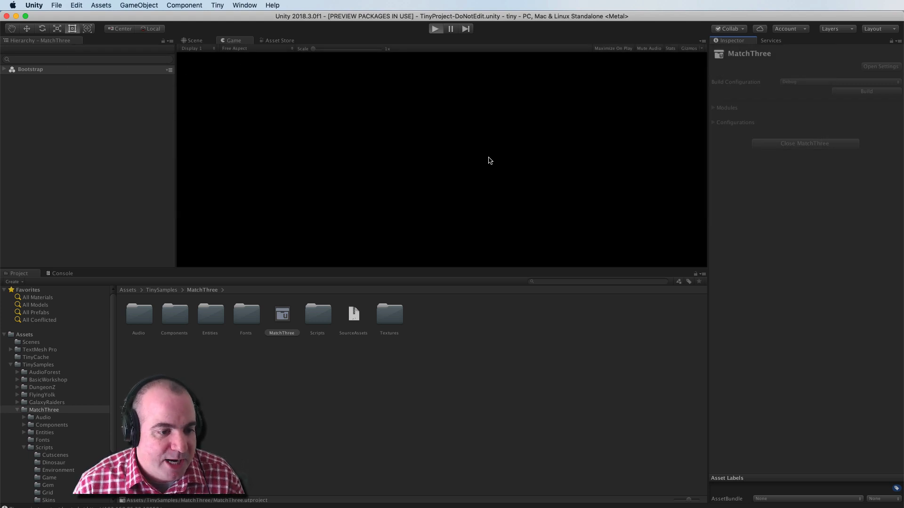
Launch the MatchThree Debug build in Chrome at localhost:19050 with DevTools beside it
{"action": "left_click", "coordinate": [435, 28]}
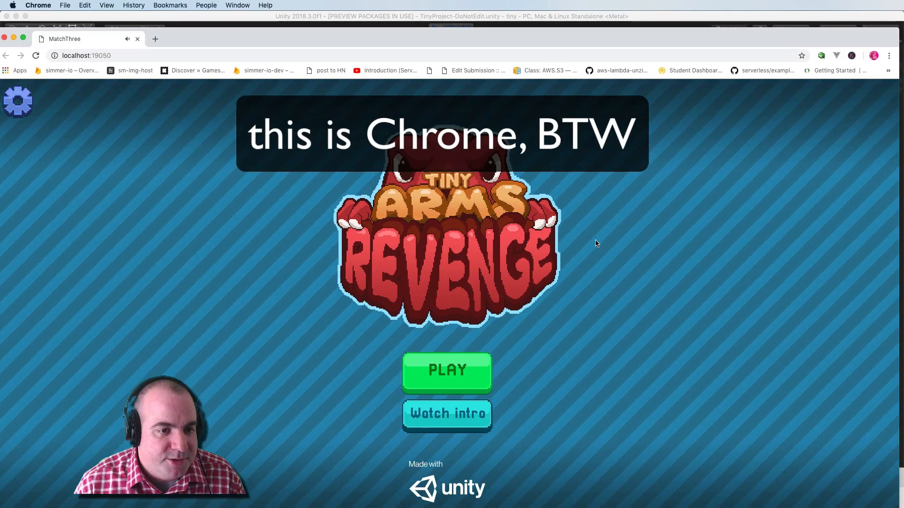
{"action": "mouse_move", "coordinate": [620, 272]}
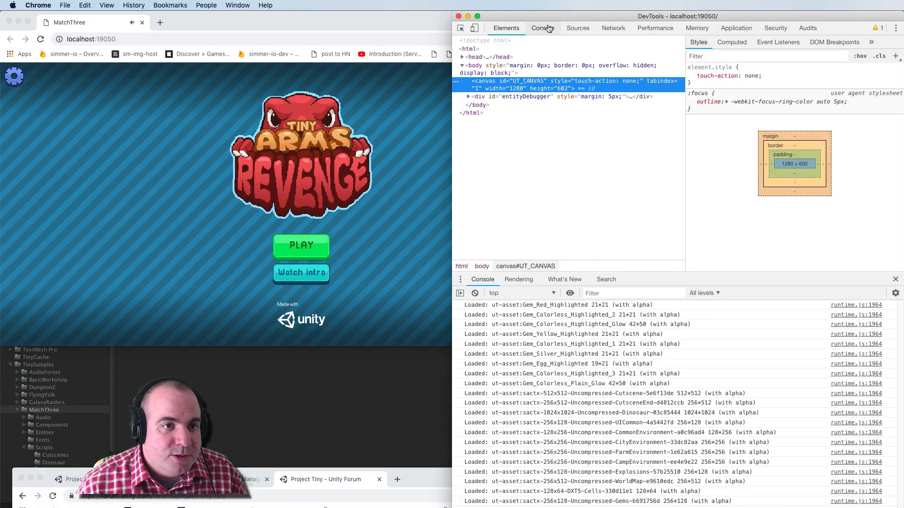
In DevTools Sources, expand ScriptAssemblies and read through the generated tsc-emit.js code
{"action": "left_click", "coordinate": [577, 27]}
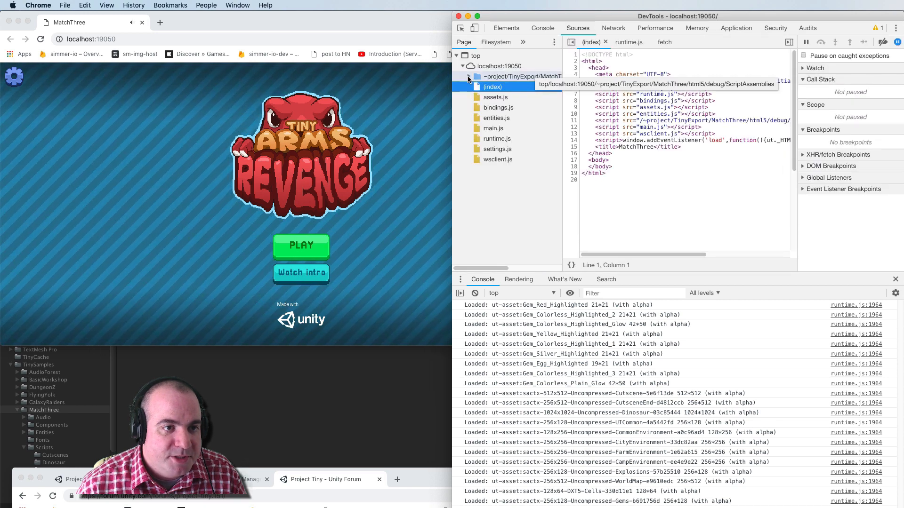
{"action": "left_click", "coordinate": [463, 77]}
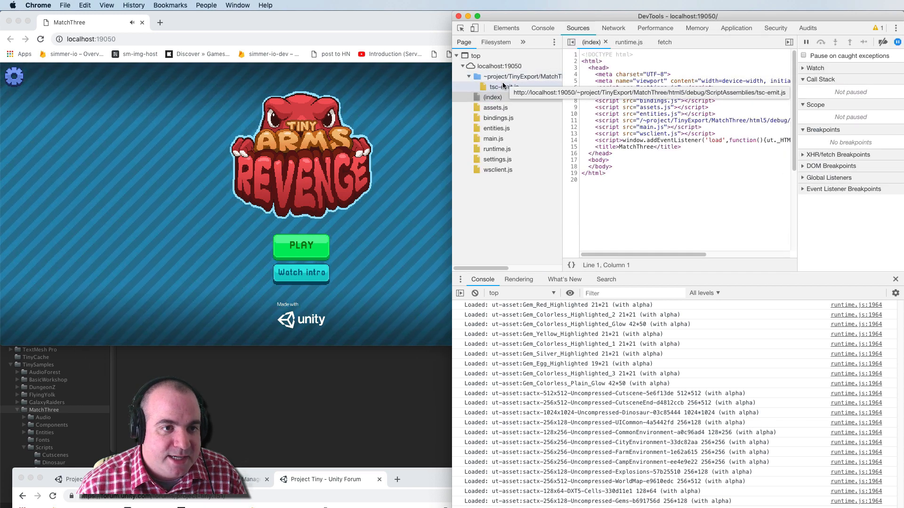
{"action": "left_click", "coordinate": [501, 87]}
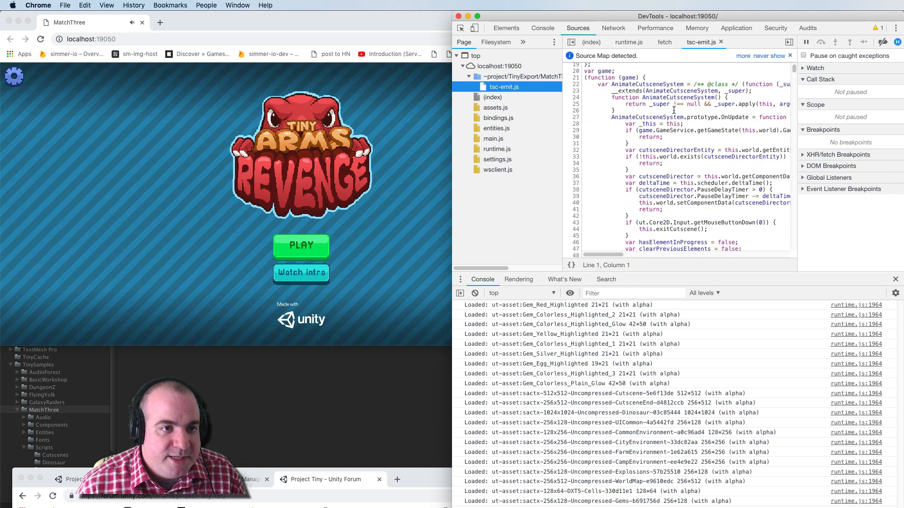
{"action": "scroll", "scroll_direction": "down", "scroll_amount": 3}
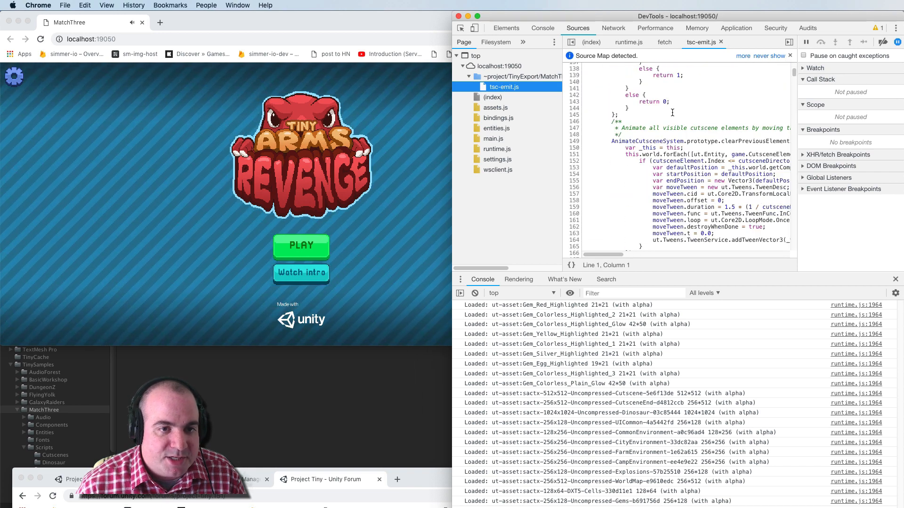
{"action": "scroll", "scroll_direction": "down", "scroll_amount": 3}
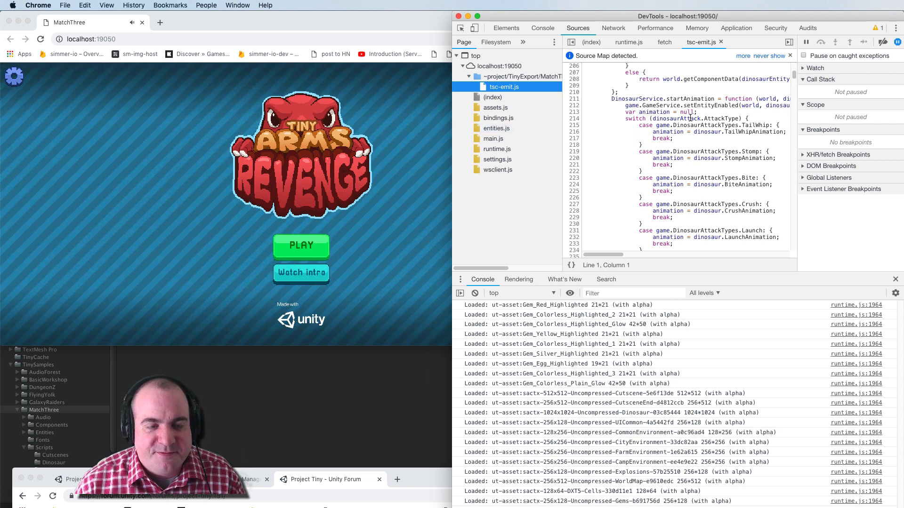
{"action": "mouse_move", "coordinate": [501, 87]}
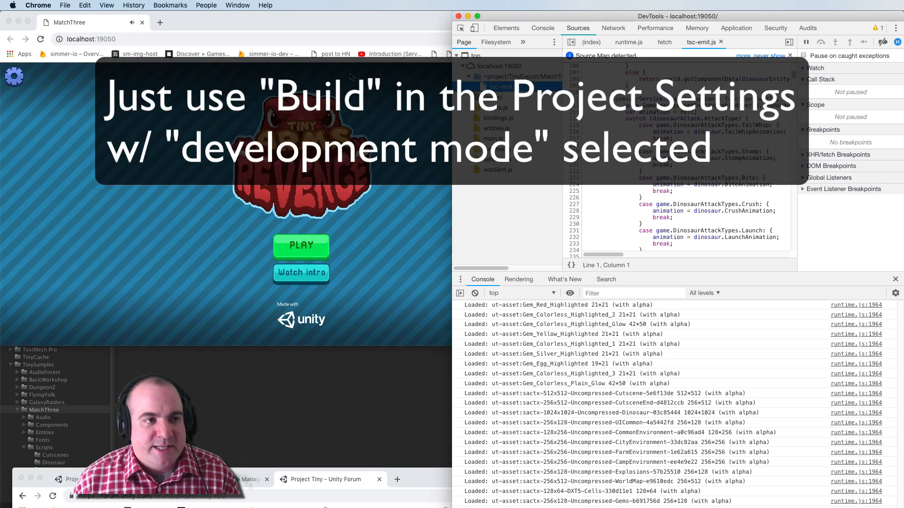
{"action": "mouse_move", "coordinate": [202, 31]}
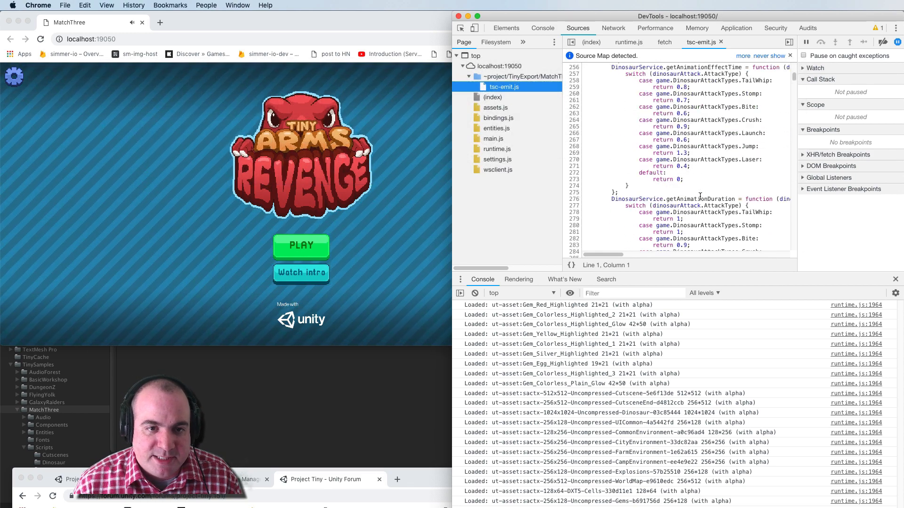
{"action": "scroll", "scroll_direction": "up", "scroll_amount": 3}
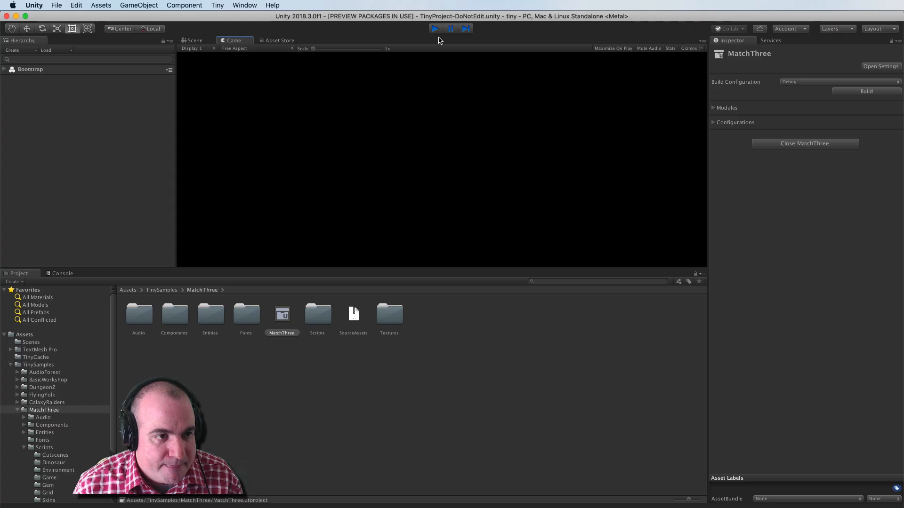
Stop Play mode and set the MatchThree project's Build Configuration to Release
{"action": "left_click", "coordinate": [435, 28]}
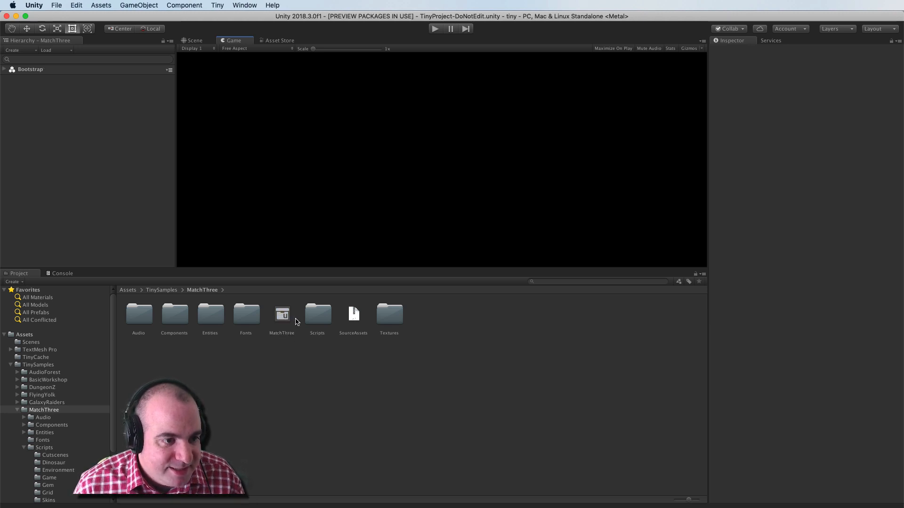
{"action": "left_click", "coordinate": [281, 316]}
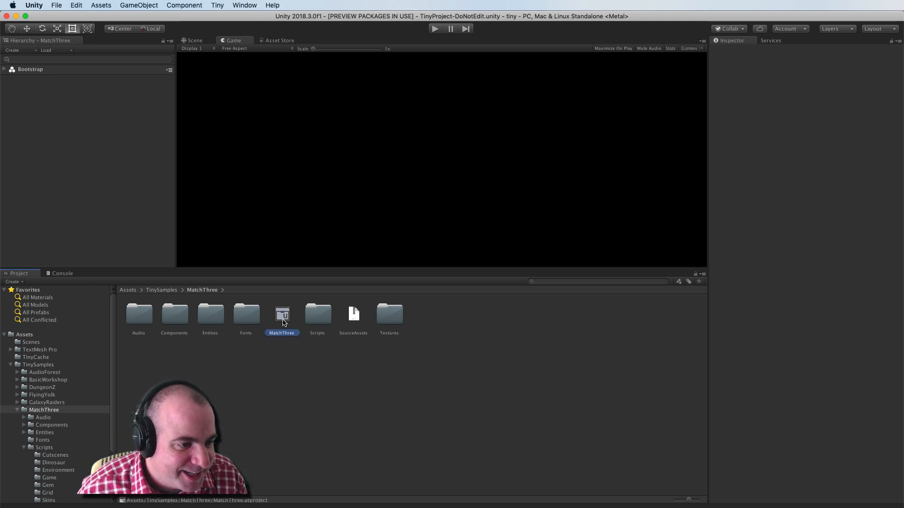
{"action": "left_click", "coordinate": [281, 316]}
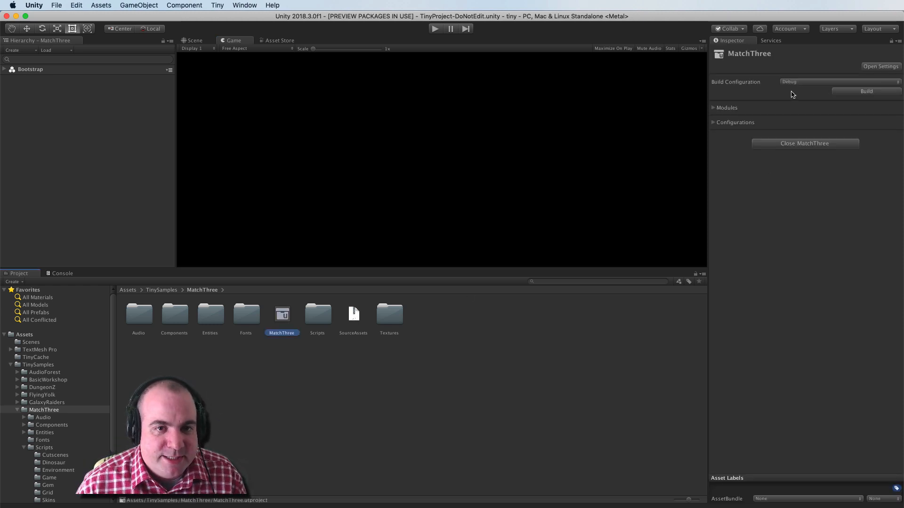
{"action": "left_click", "coordinate": [839, 81]}
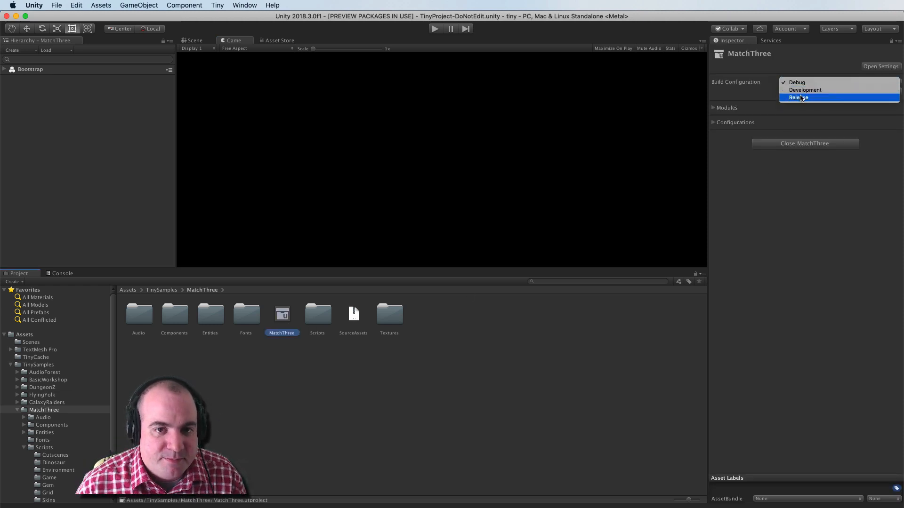
{"action": "left_click", "coordinate": [798, 96]}
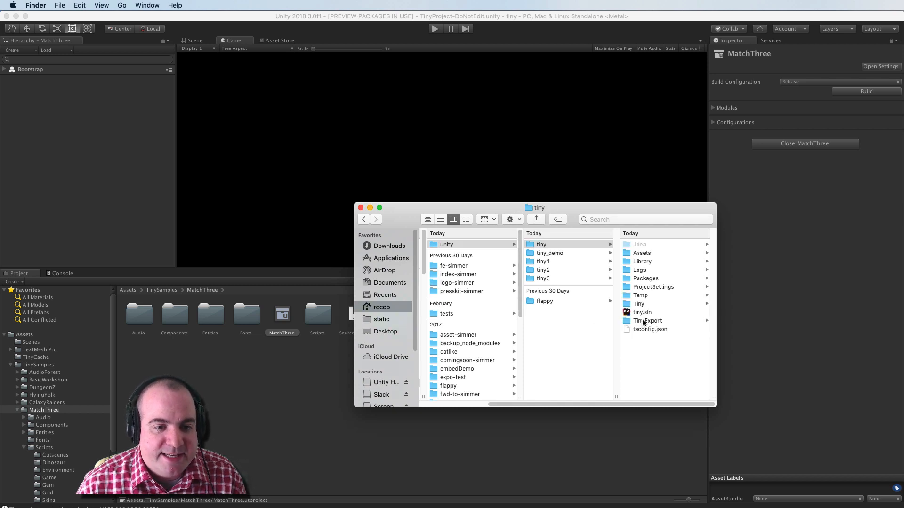
Navigate TinyExport > MatchThree > html5 > release > bin to see index.html, game.js and Assets
{"action": "left_click", "coordinate": [646, 320]}
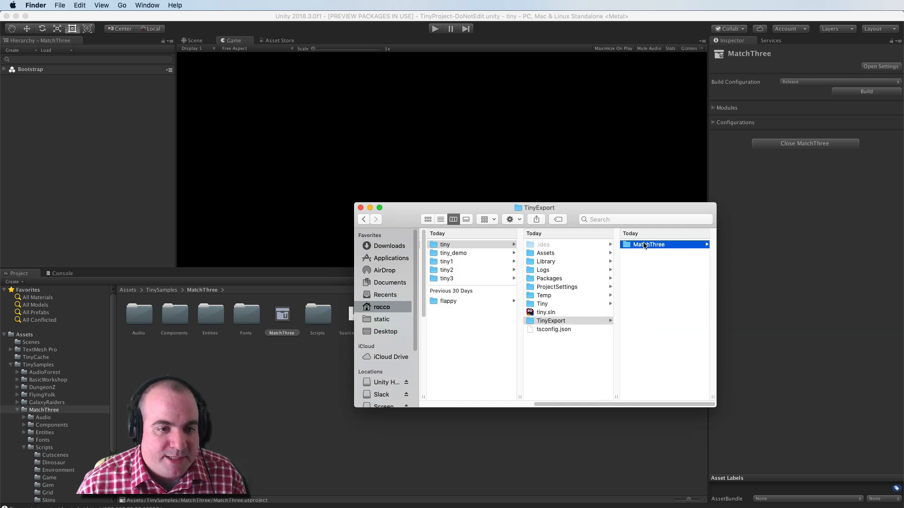
{"action": "left_click", "coordinate": [647, 245]}
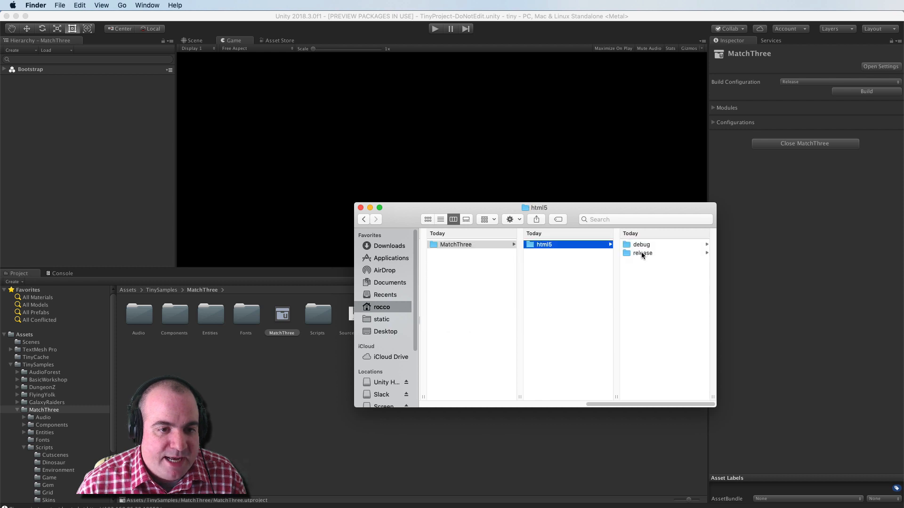
{"action": "left_click", "coordinate": [641, 245]}
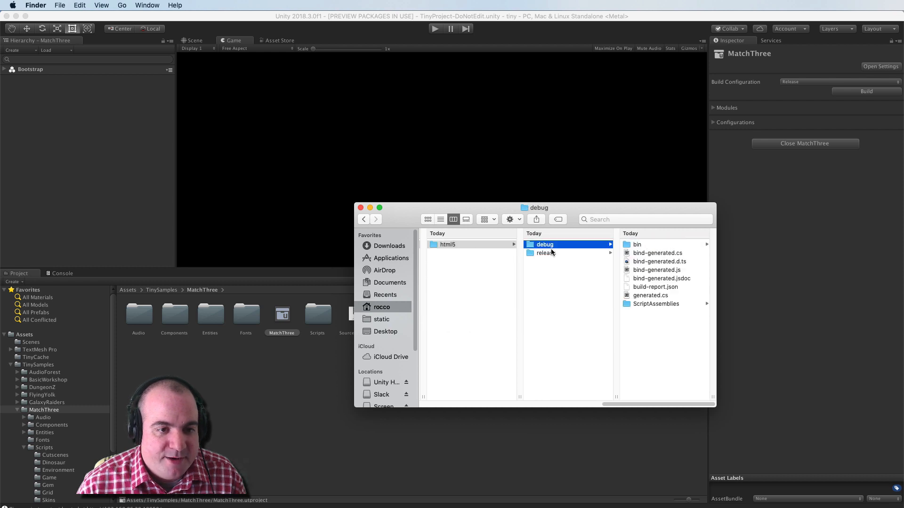
{"action": "left_click", "coordinate": [544, 253]}
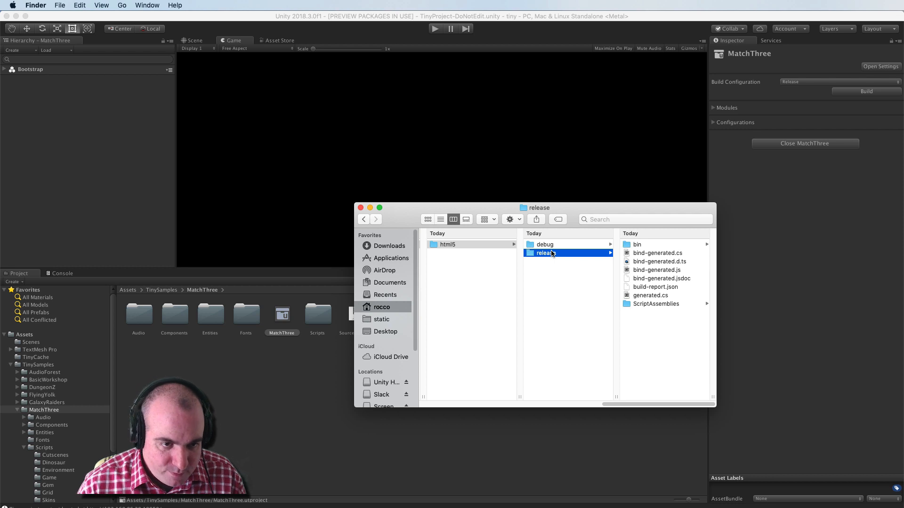
{"action": "mouse_move", "coordinate": [673, 267]}
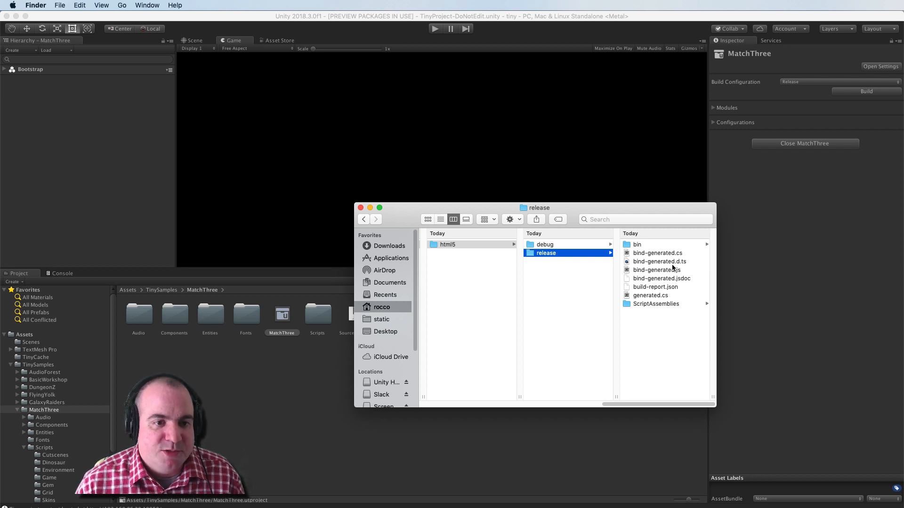
{"action": "mouse_move", "coordinate": [647, 247]}
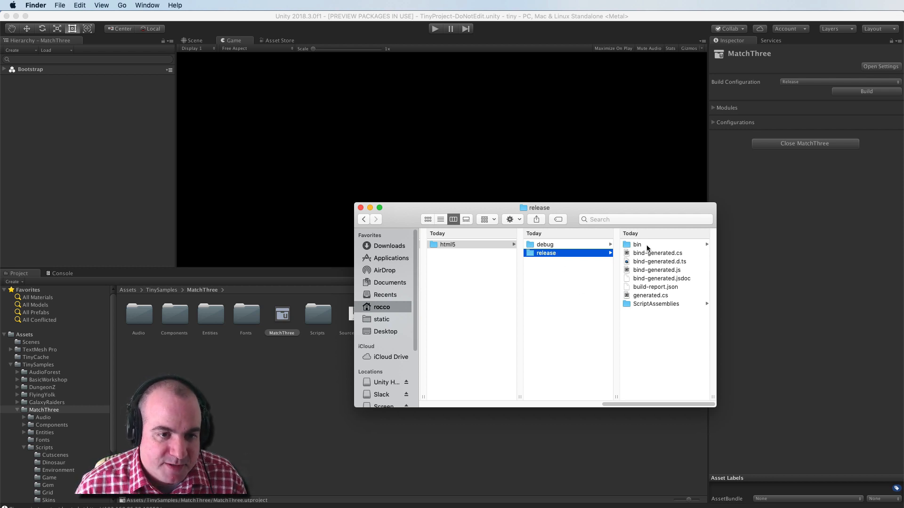
{"action": "left_click", "coordinate": [637, 244]}
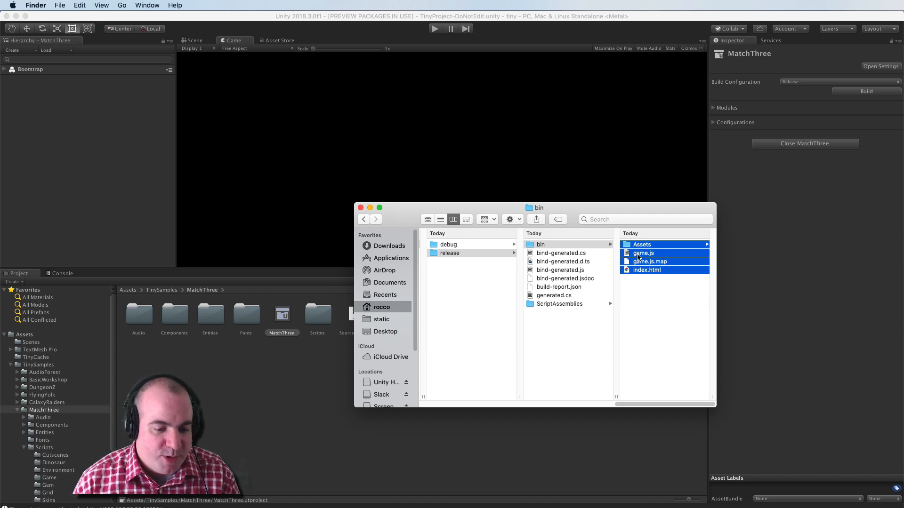
{"action": "left_click", "coordinate": [512, 31]}
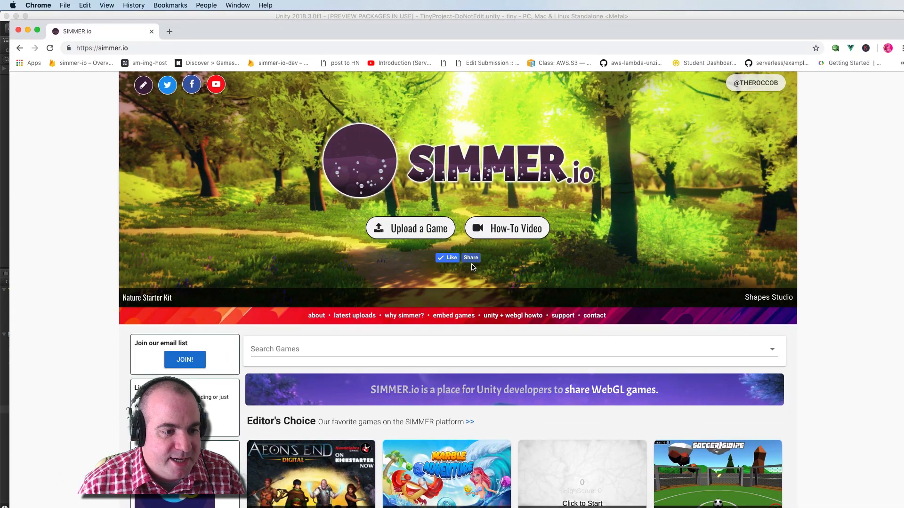
Scroll the SIMMER.io homepage down to the Editor's Choice WebGL game listings
{"action": "scroll", "scroll_direction": "down", "scroll_amount": 3}
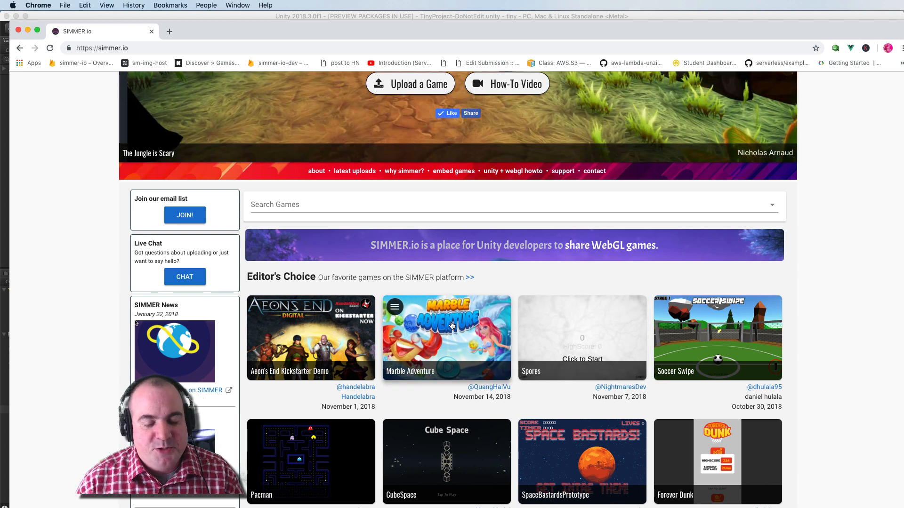
{"action": "mouse_move", "coordinate": [628, 331]}
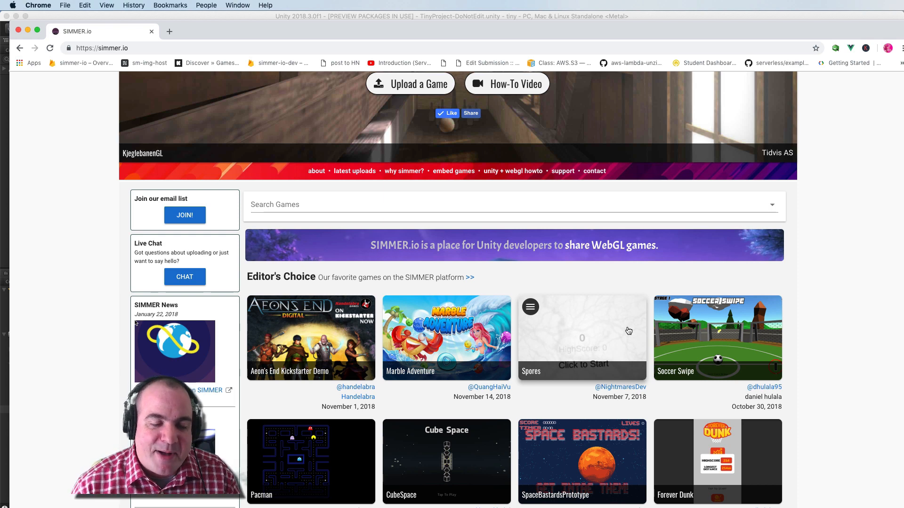
{"action": "mouse_move", "coordinate": [677, 426]}
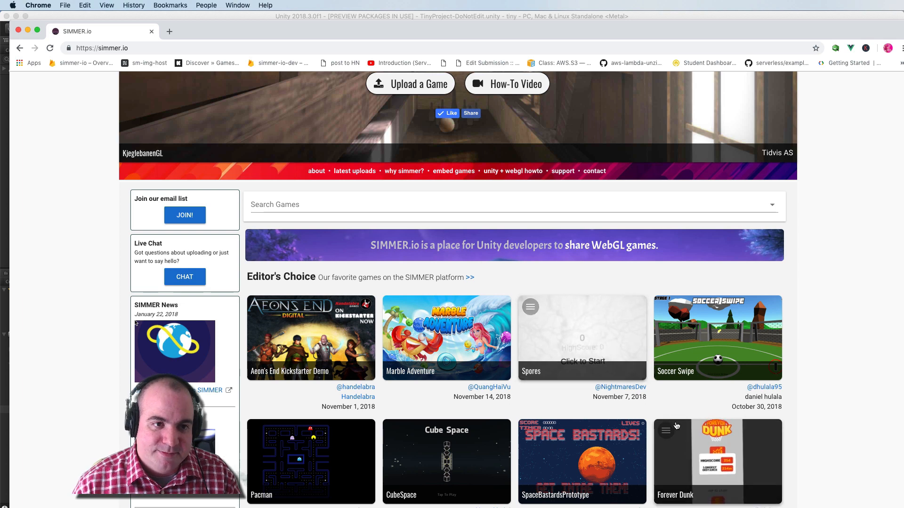